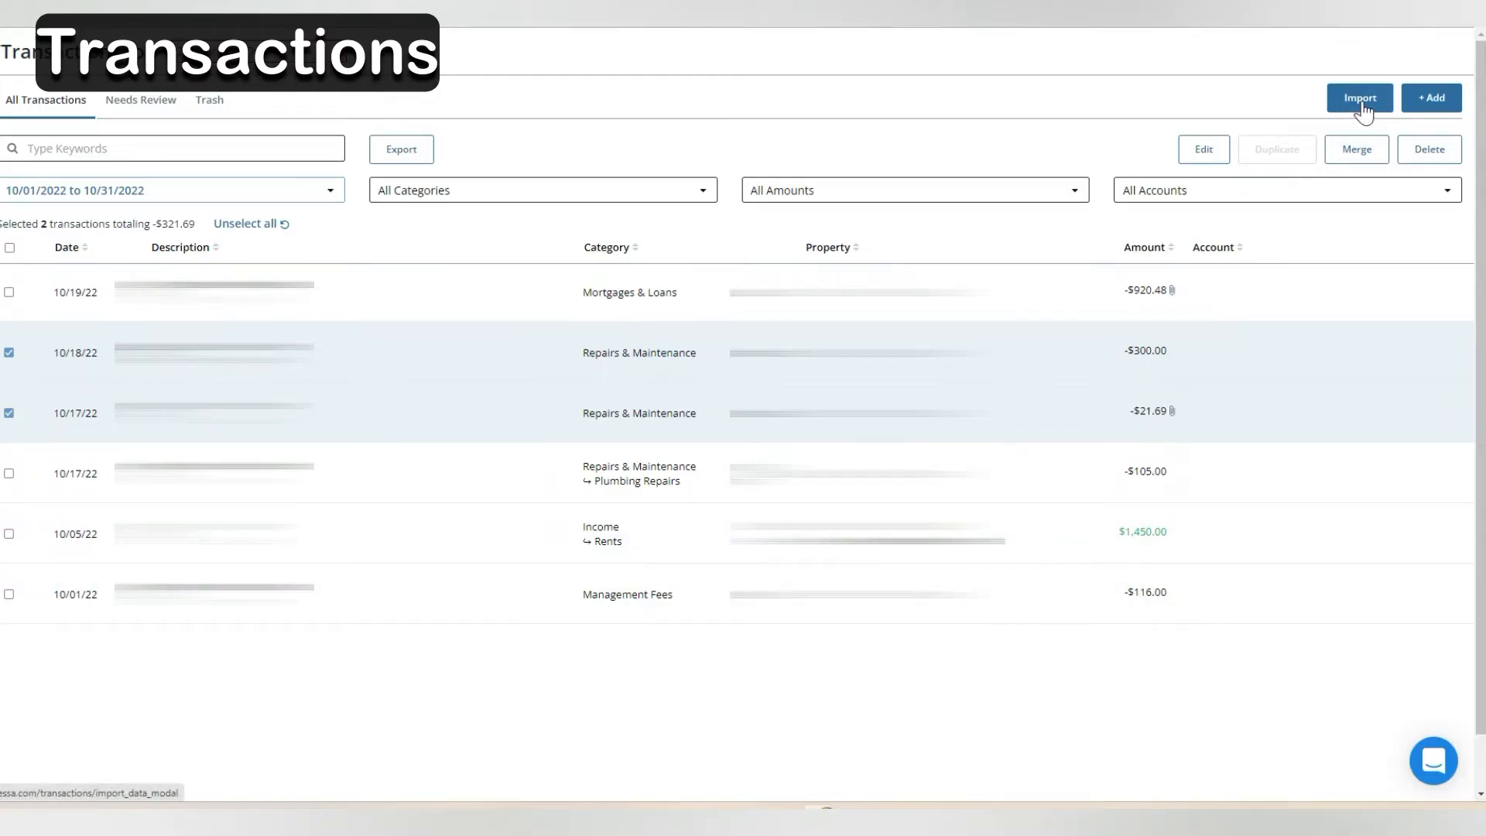
- Start a new transaction with The Home Depot as payee and $90.00 amount
left_click(1358, 97)
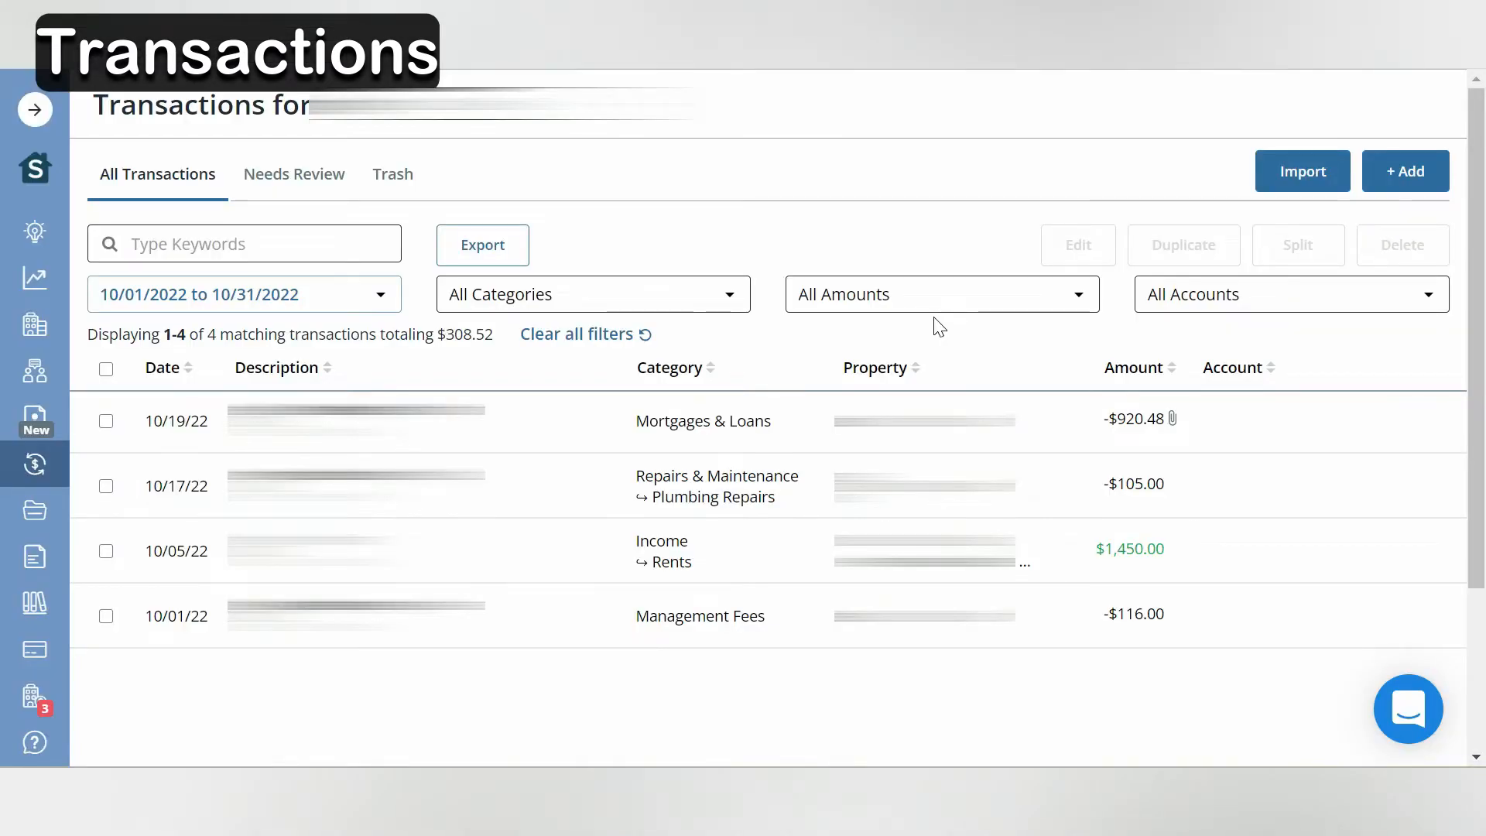
mouse_move(1405, 171)
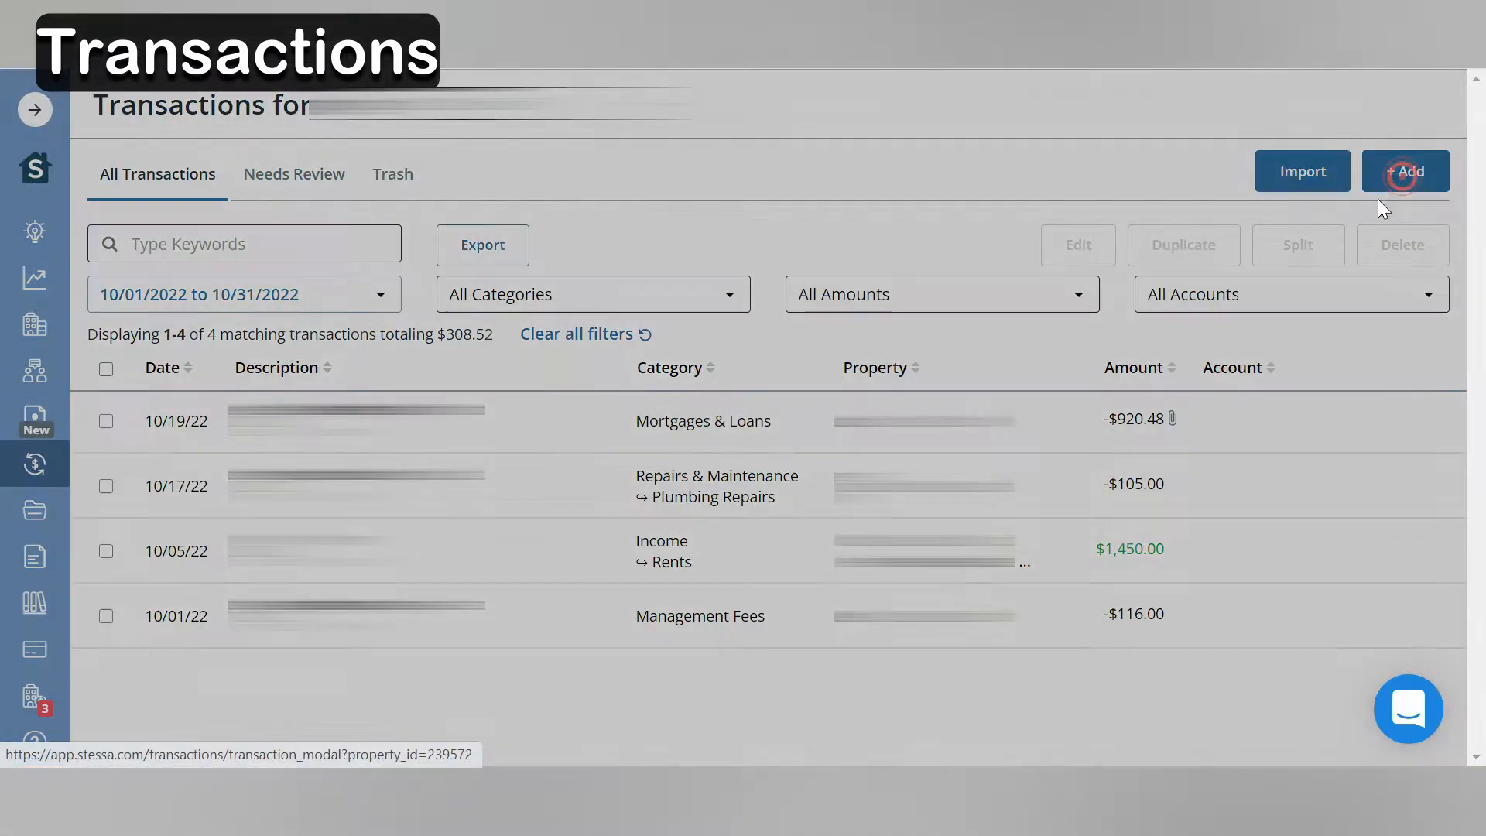
left_click(1406, 171)
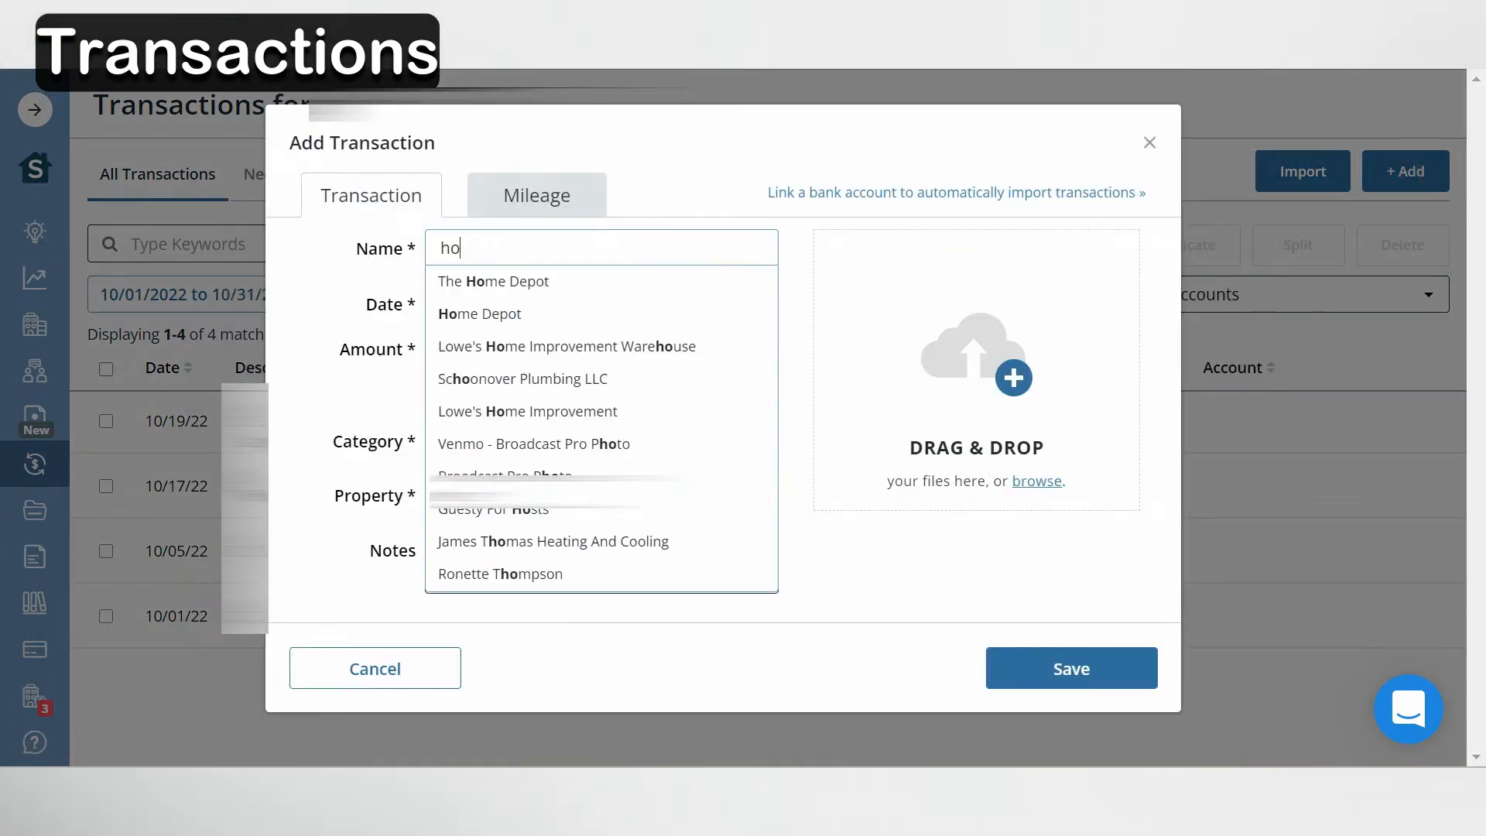
left_click(493, 281)
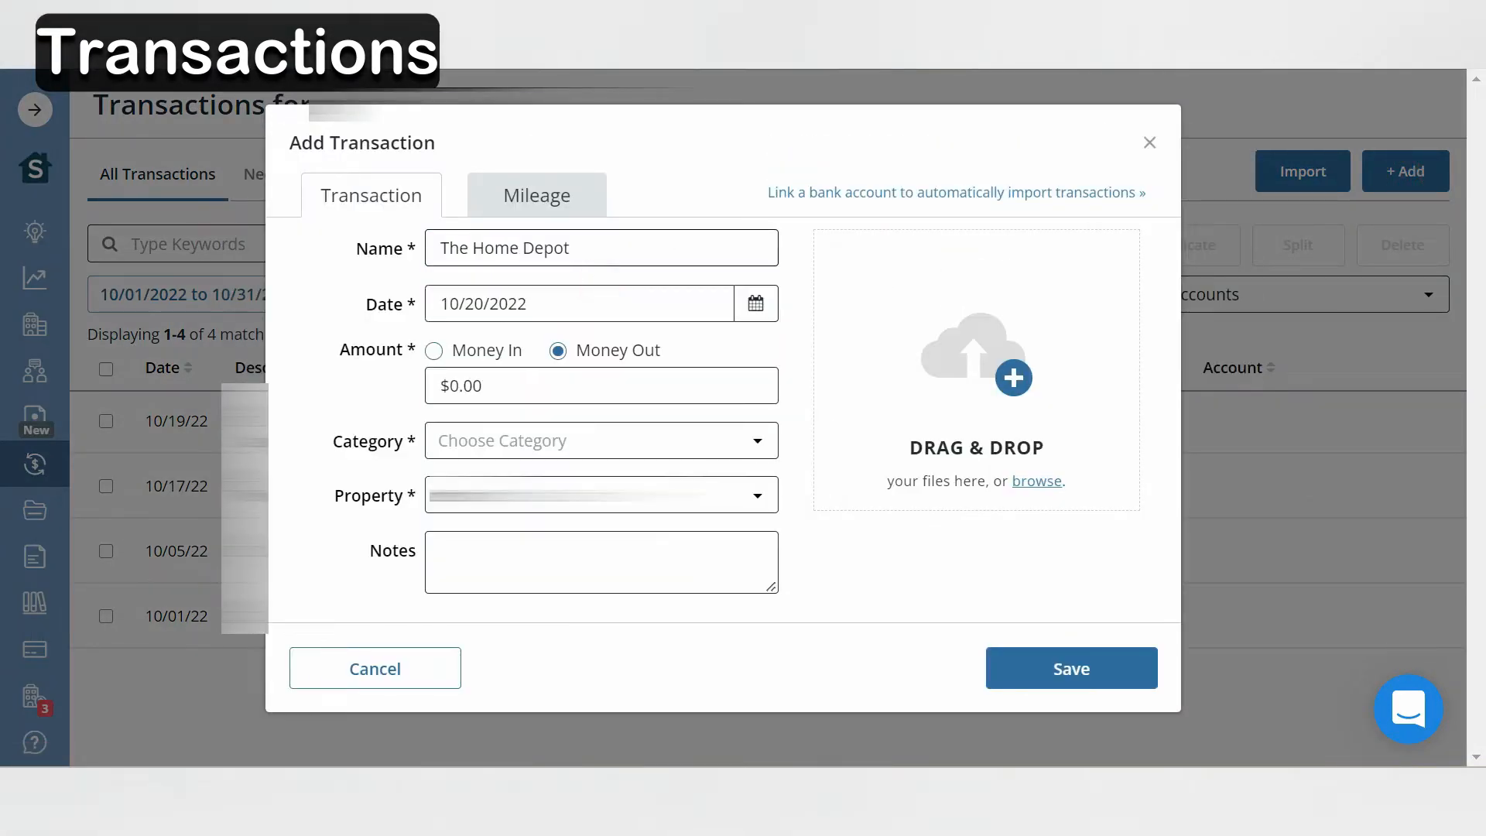
left_click(601, 385)
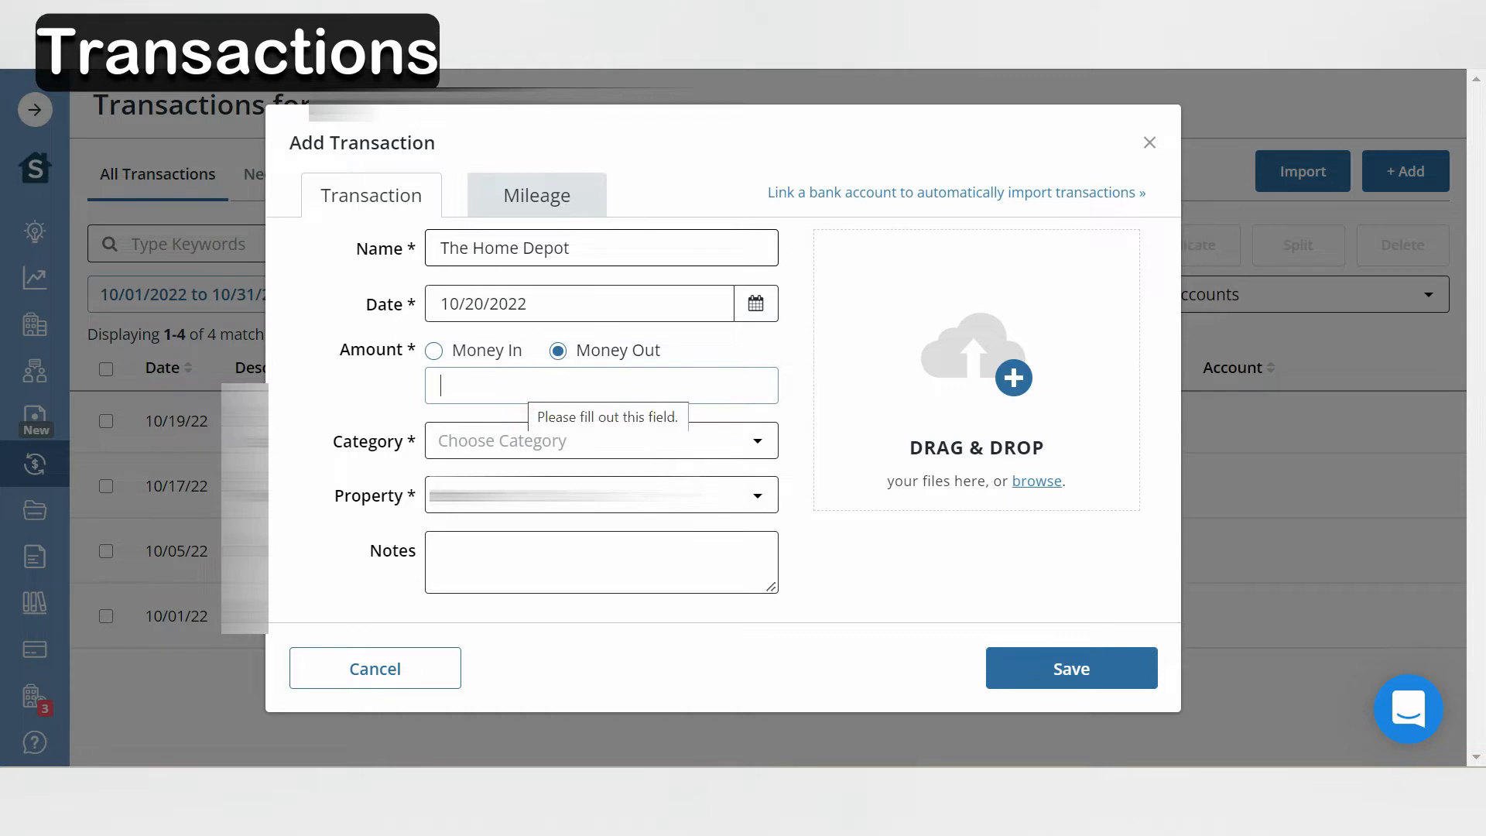
type("$90.00")
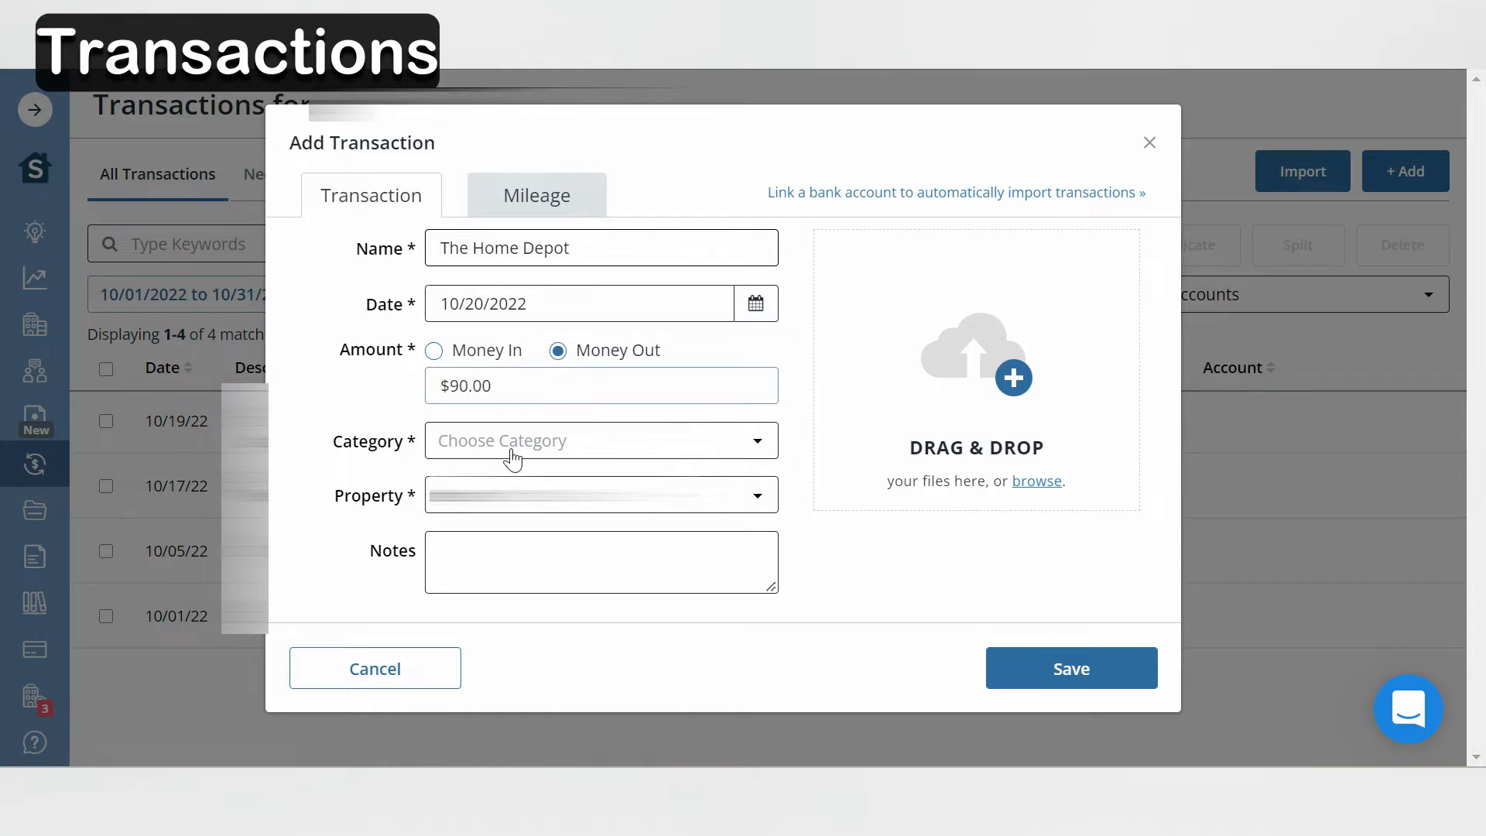
- Categorize it as Repairs & Maintenance, note 'paint for cabinet', and save
left_click(600, 440)
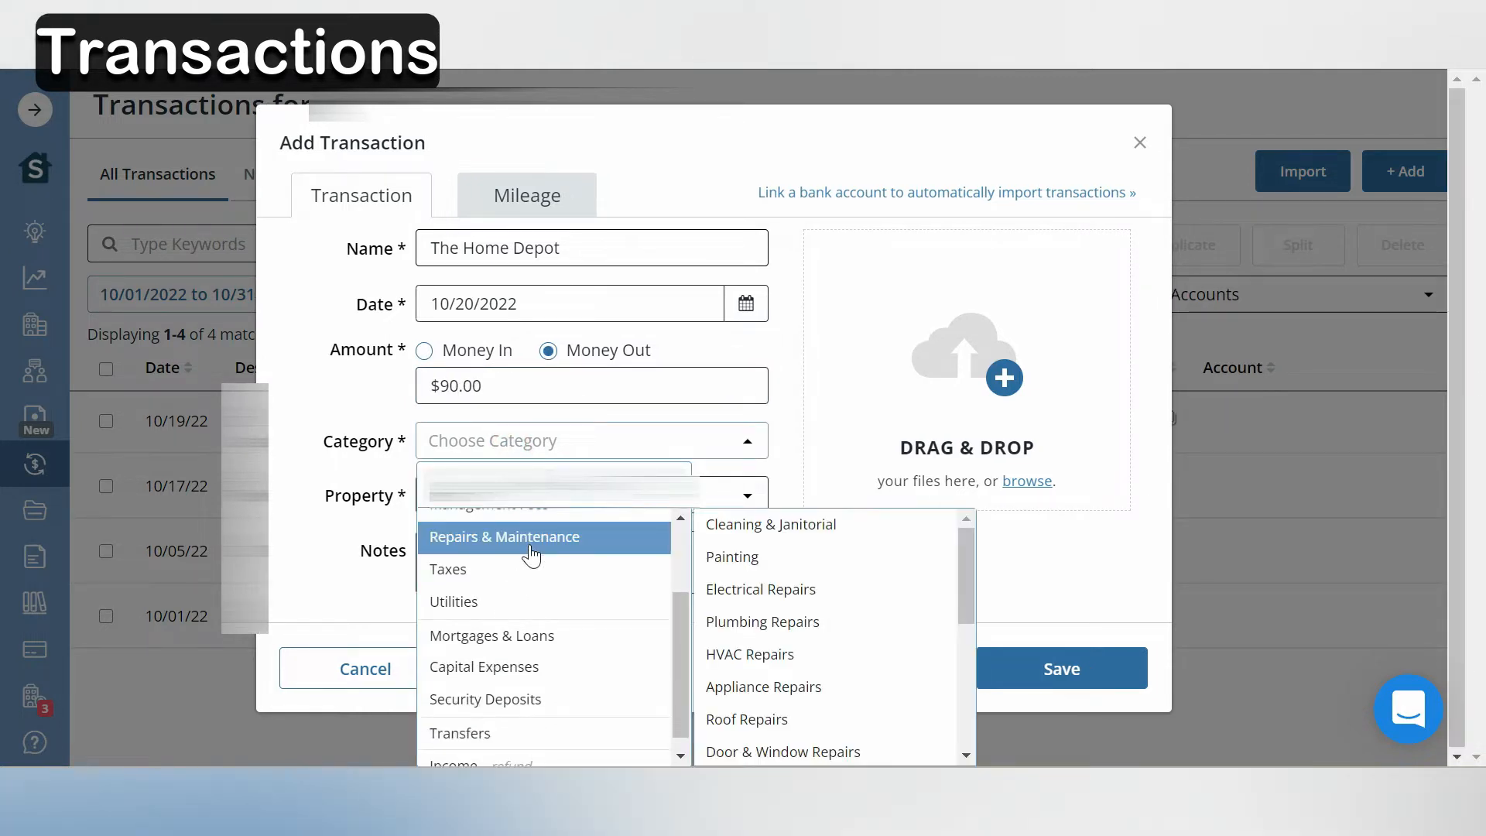
left_click(504, 536)
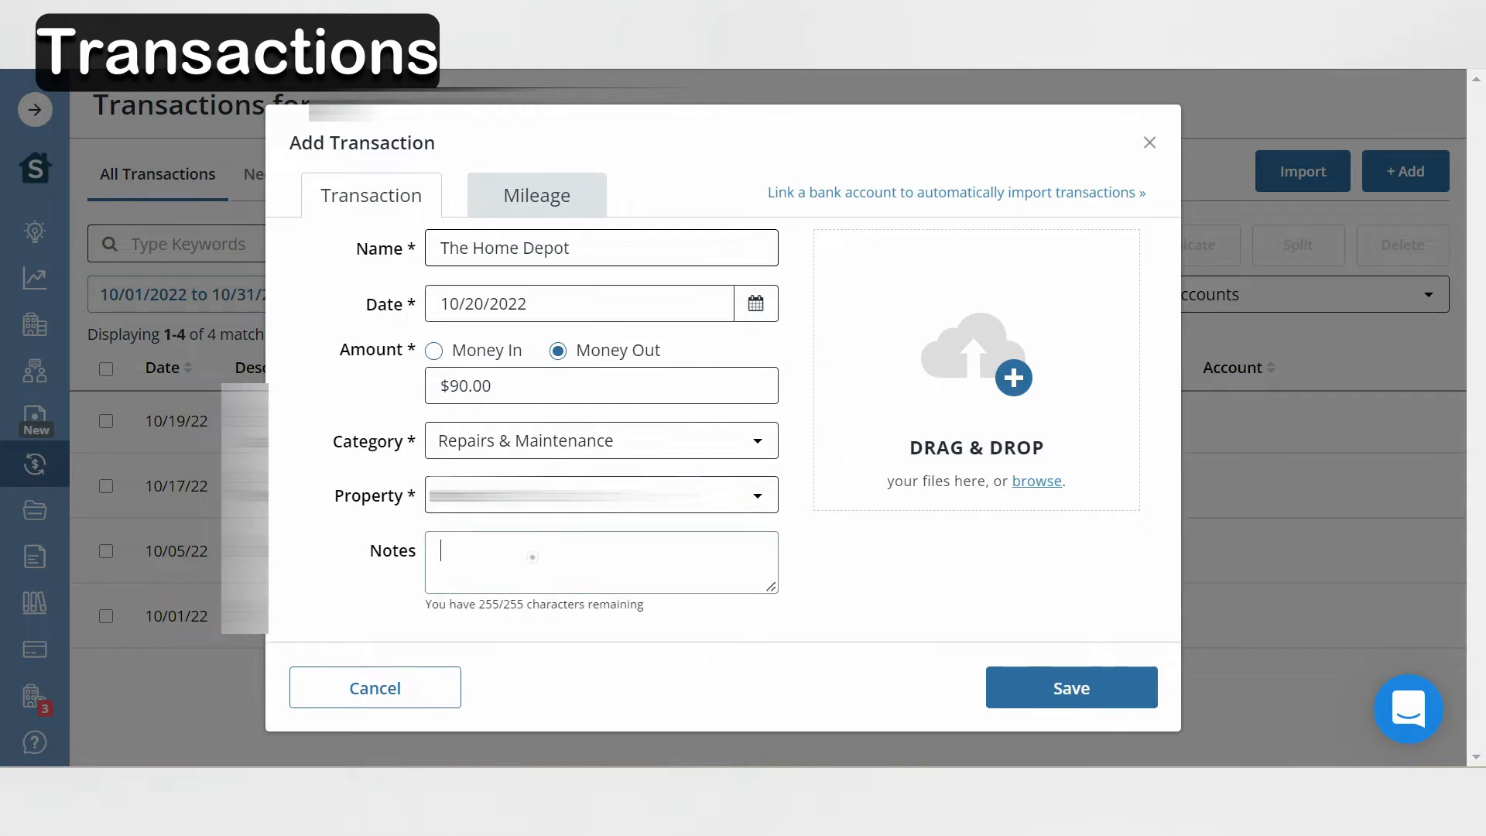
type("paint")
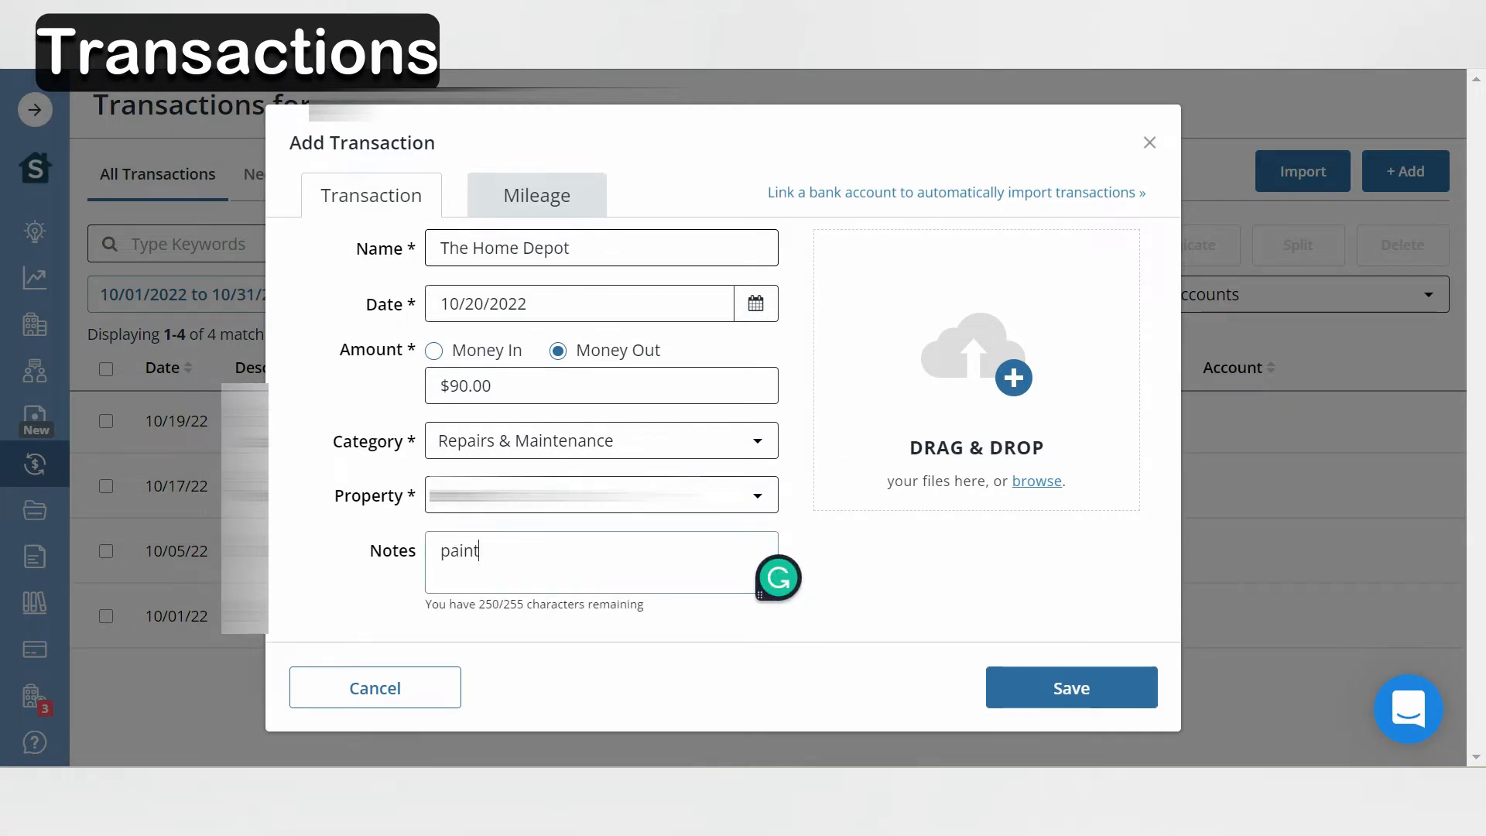
type("for cabinets")
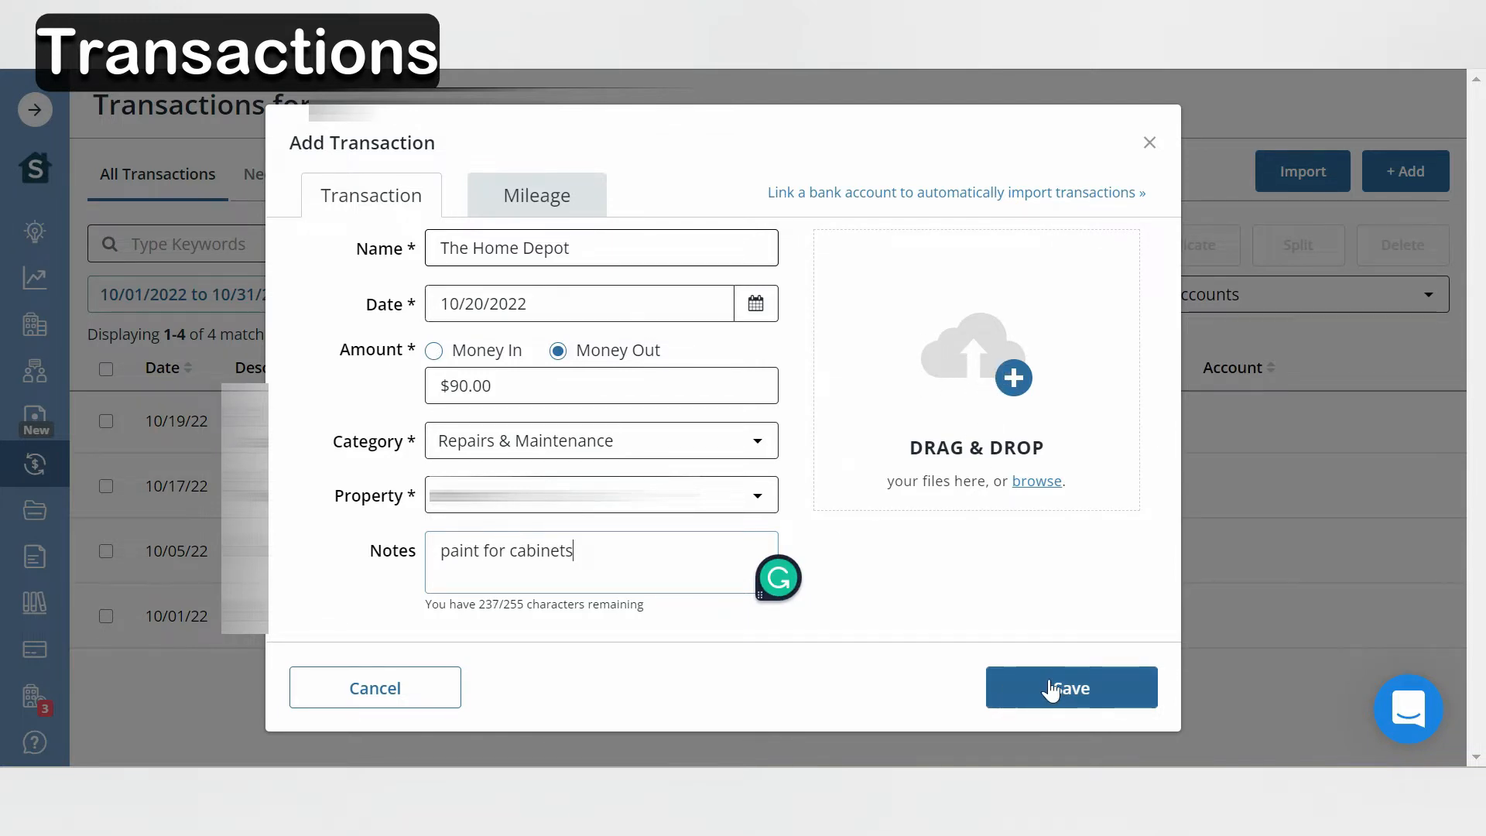
left_click(1071, 687)
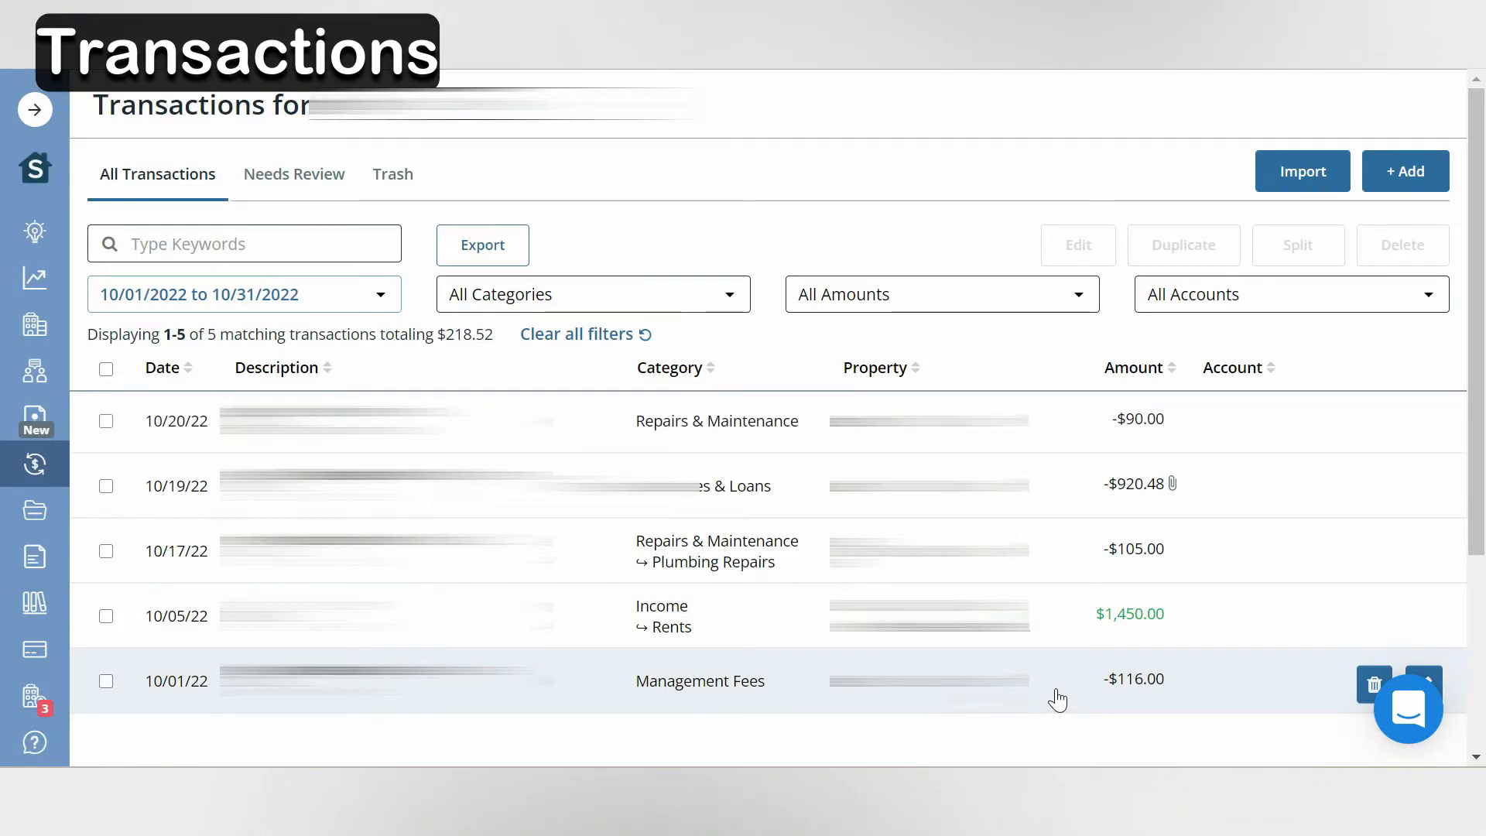
- Show Leases & Tenants with the 02/05/2021 lease, $1,450 rent and ledger
left_click(35, 371)
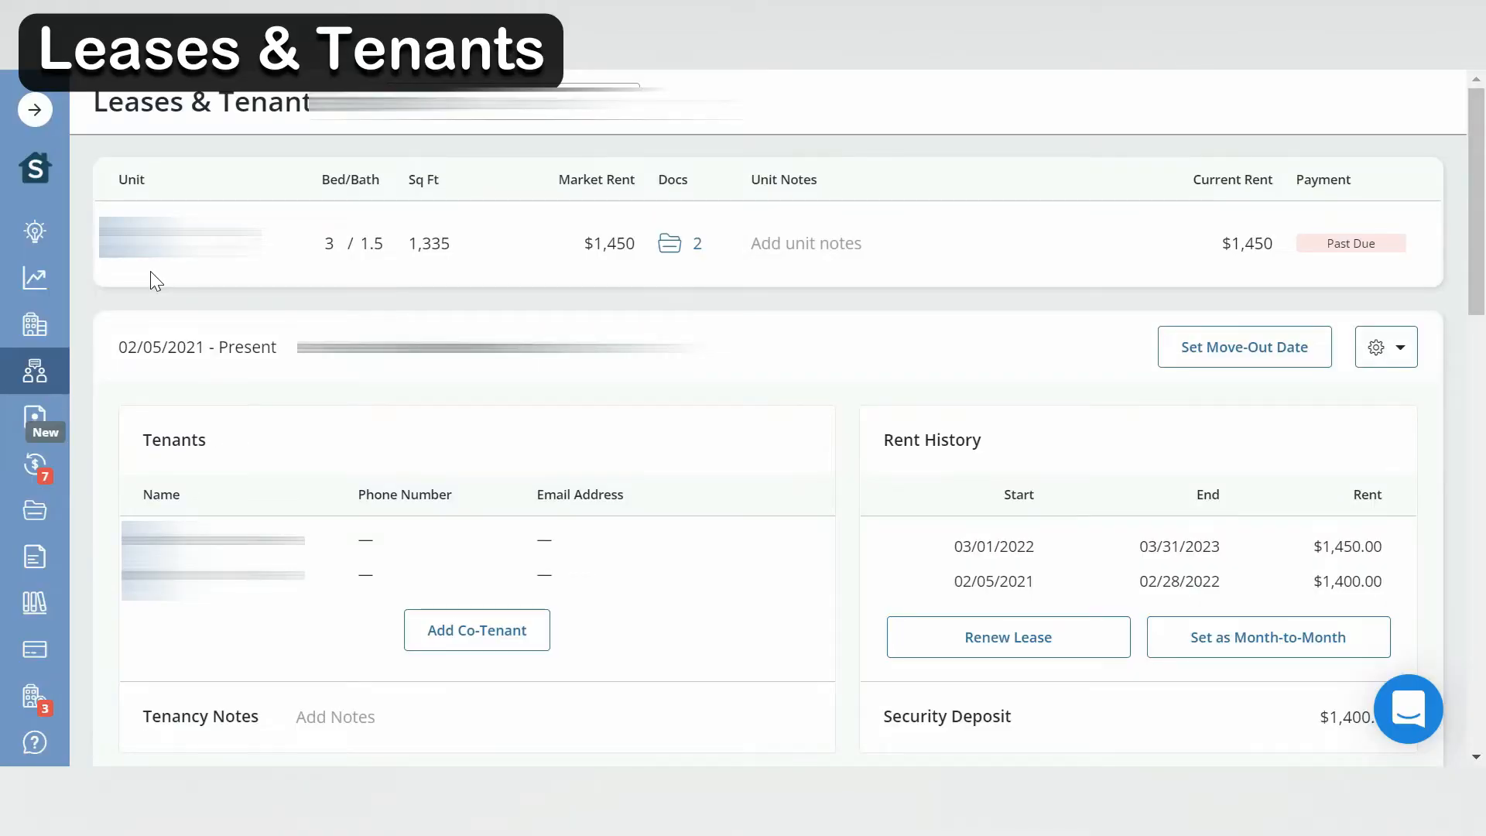
mouse_move(172, 262)
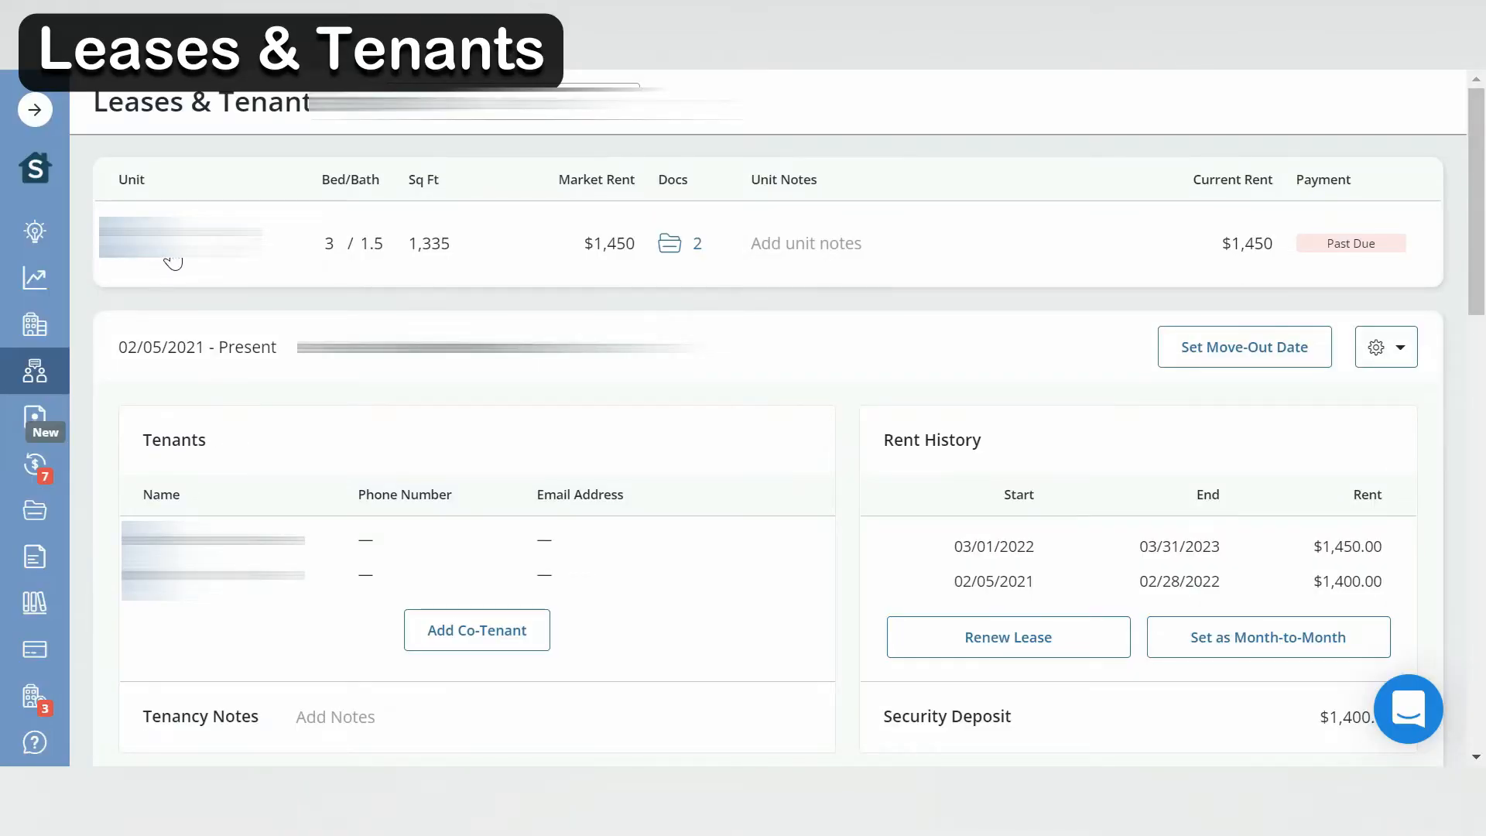
mouse_move(413, 269)
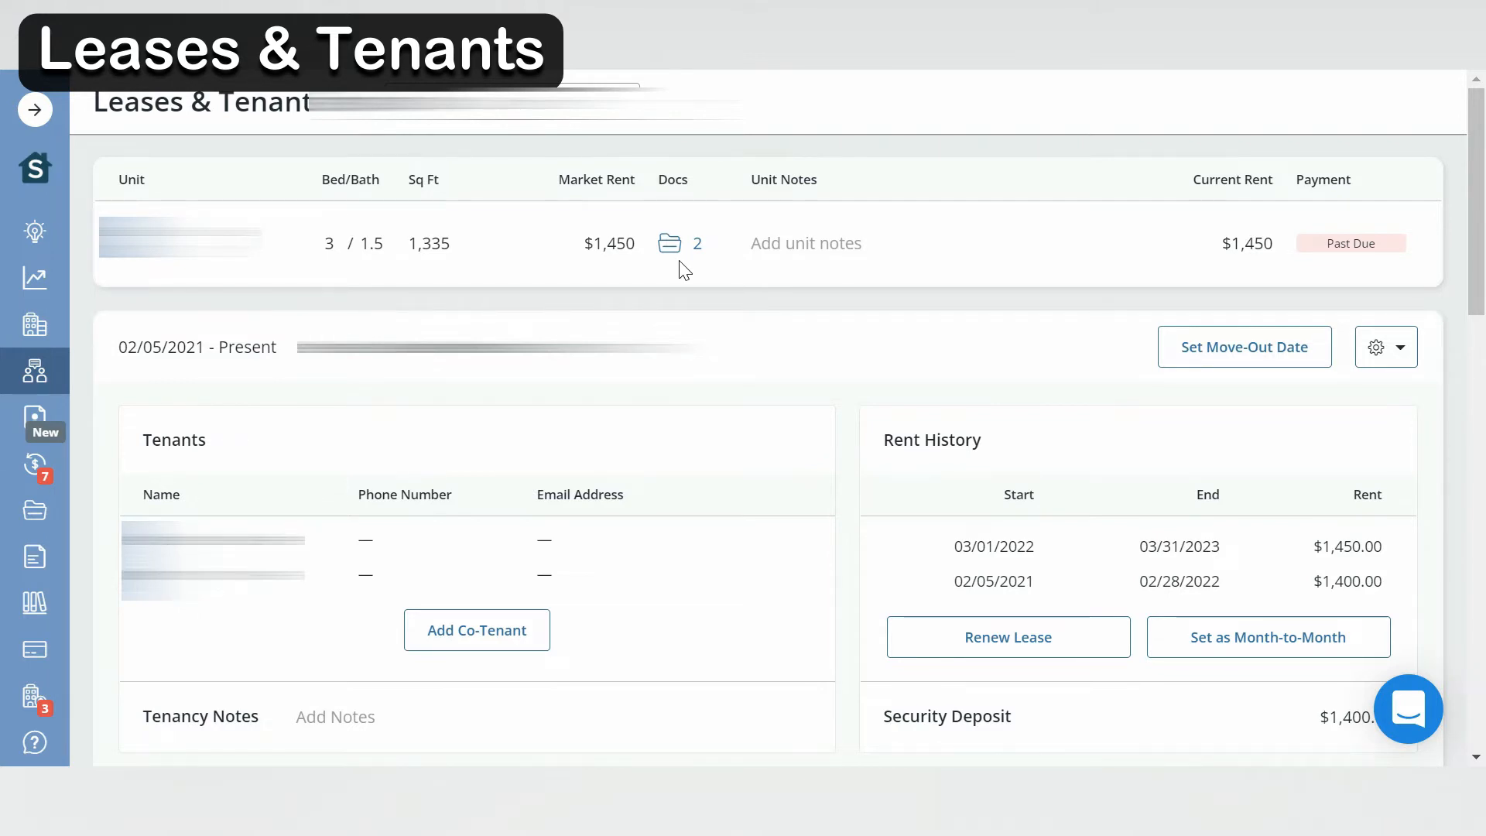
mouse_move(1251, 267)
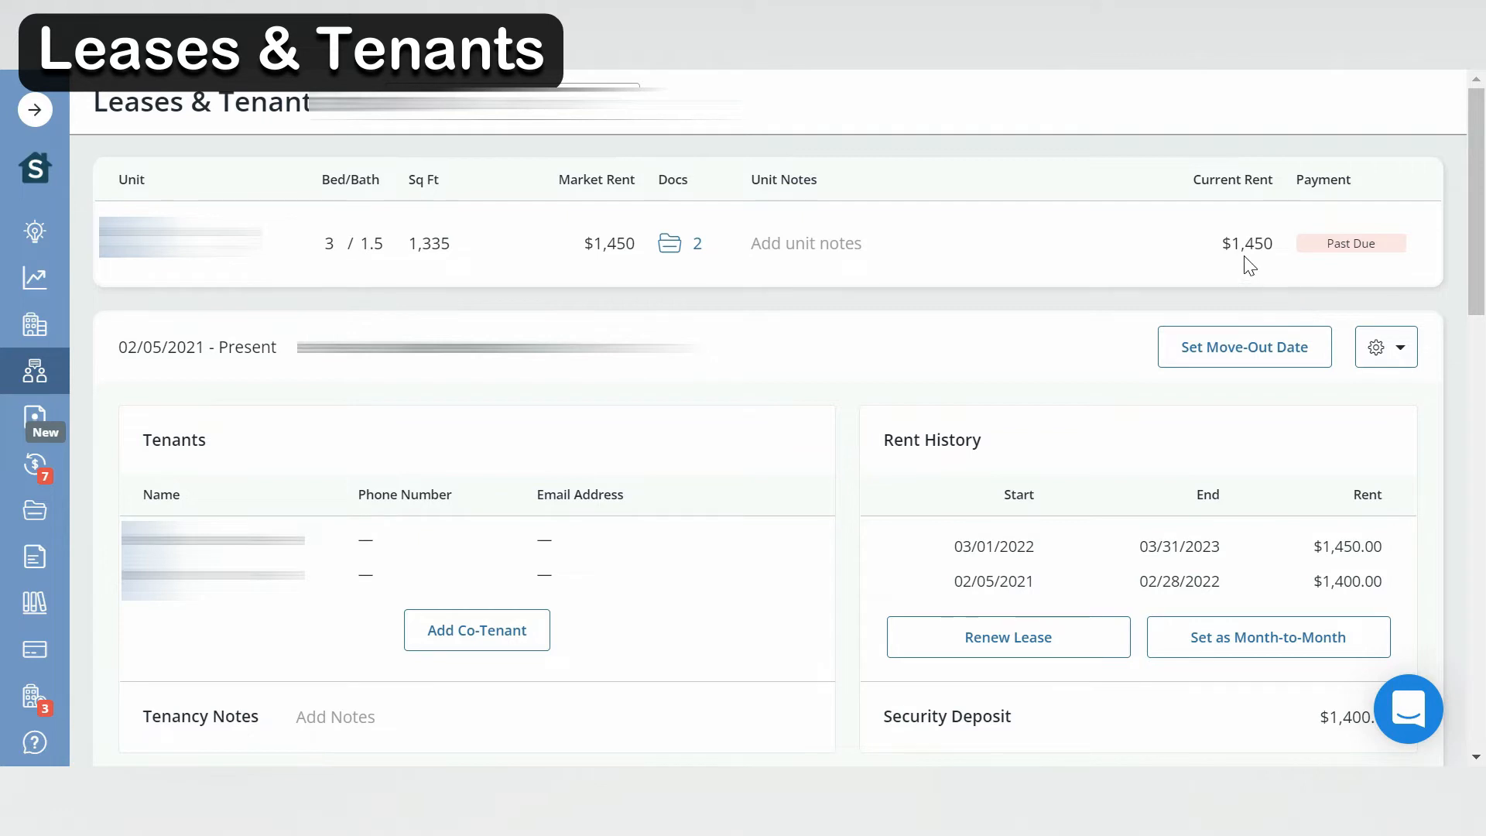
scroll("down", 3)
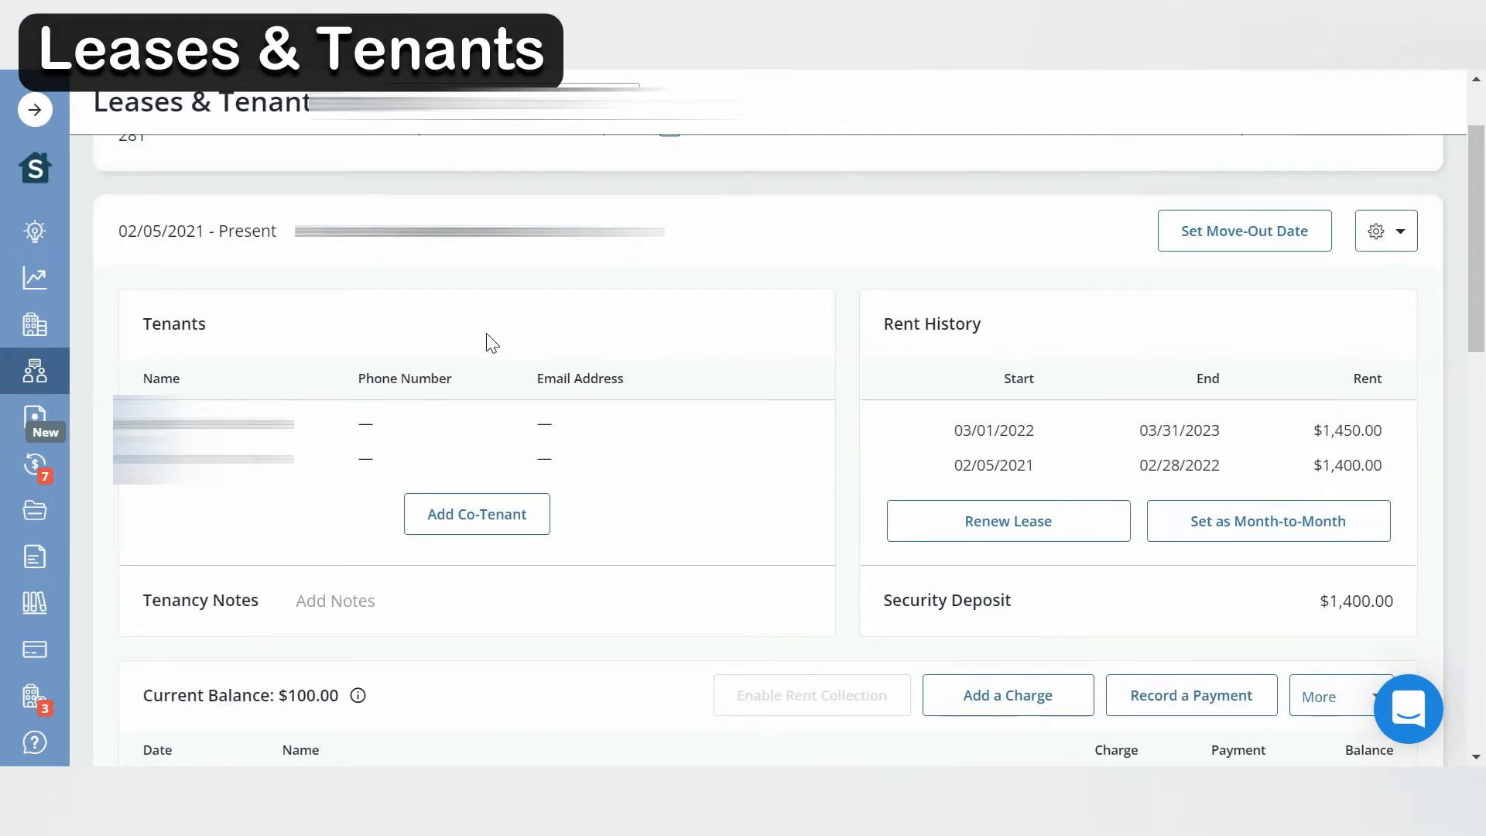
mouse_move(225, 496)
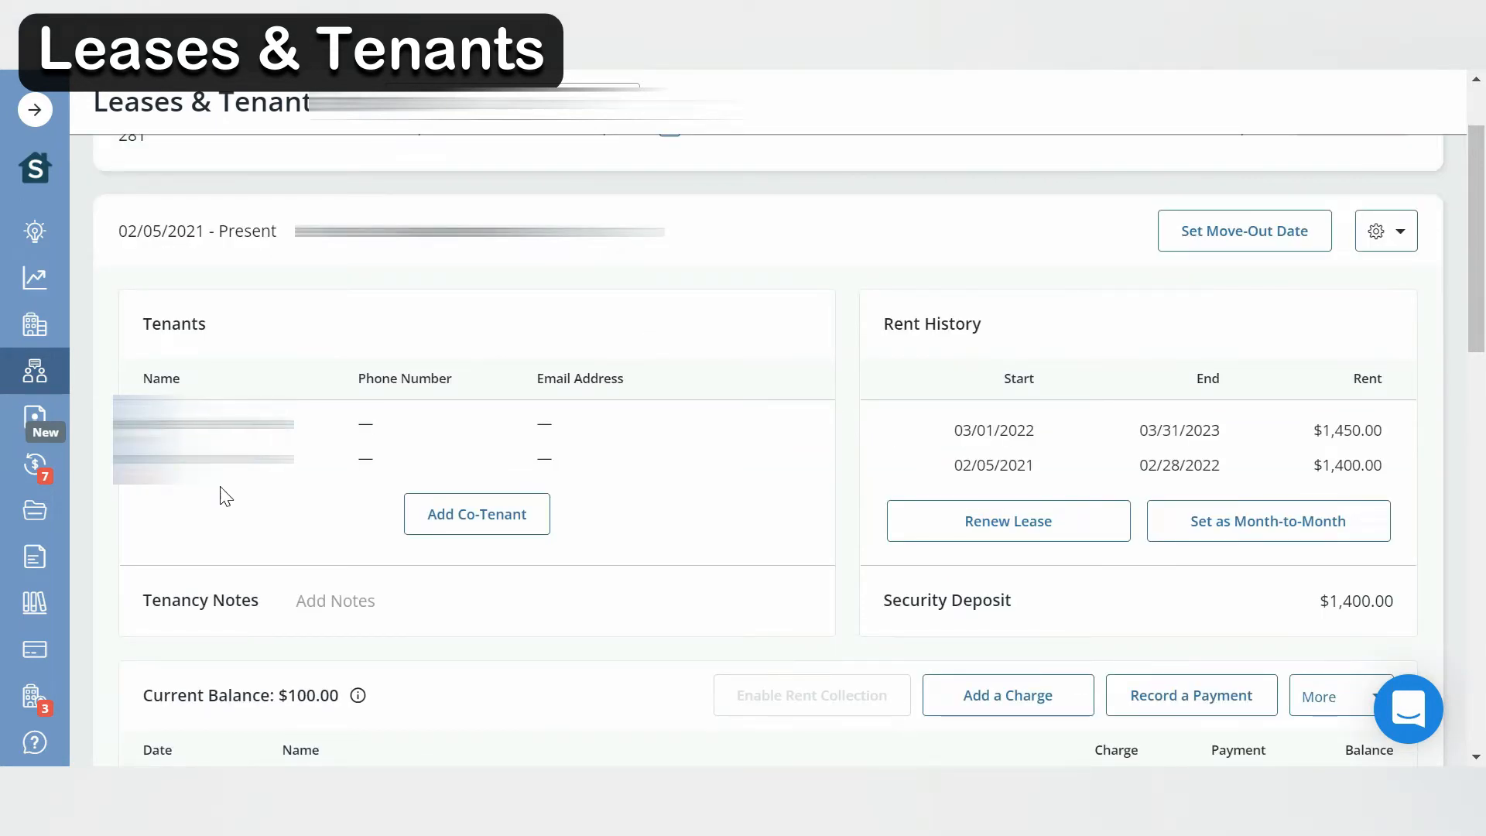
mouse_move(644, 375)
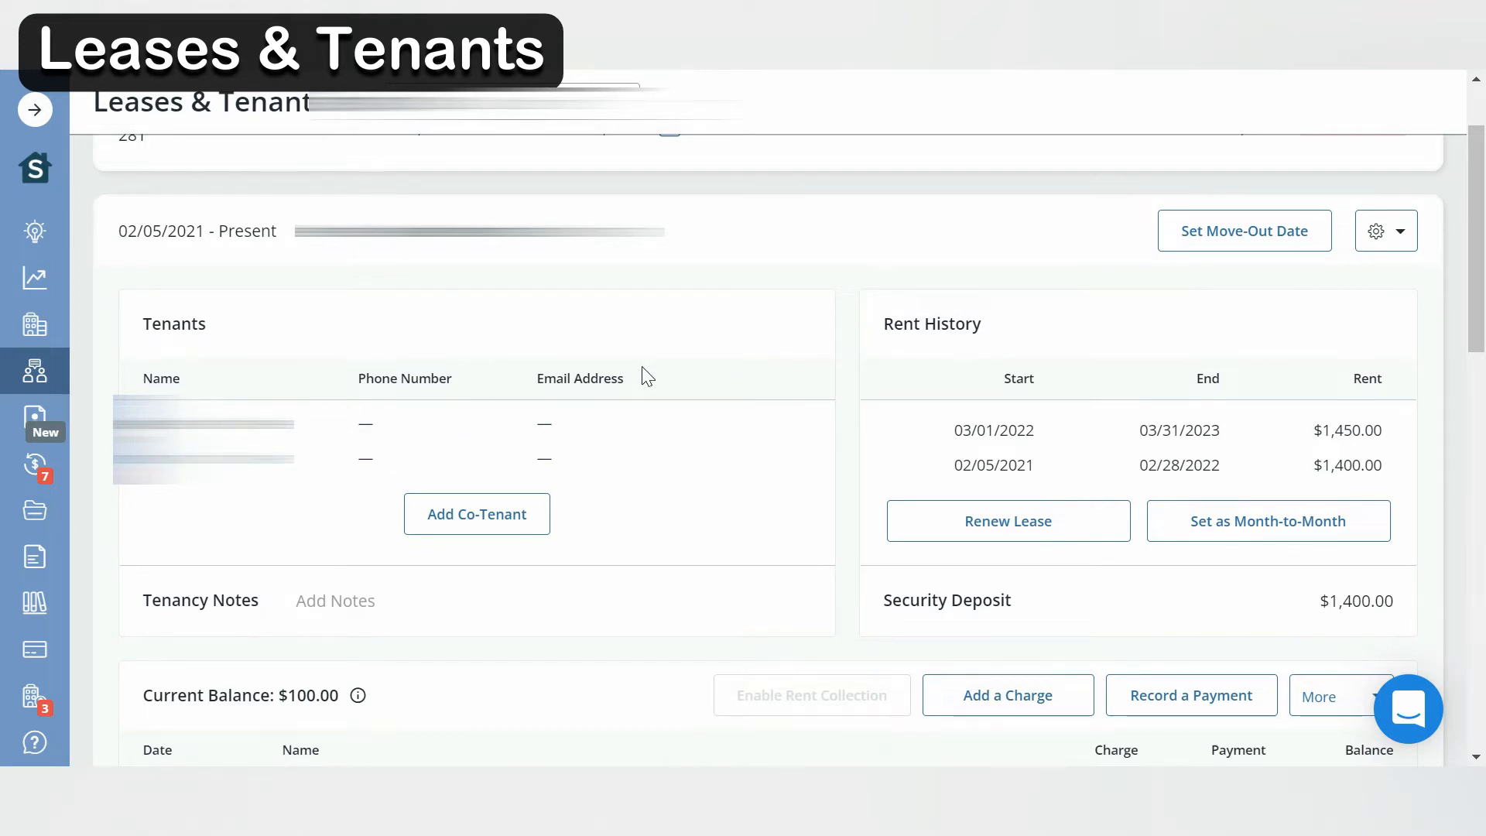
mouse_move(972, 394)
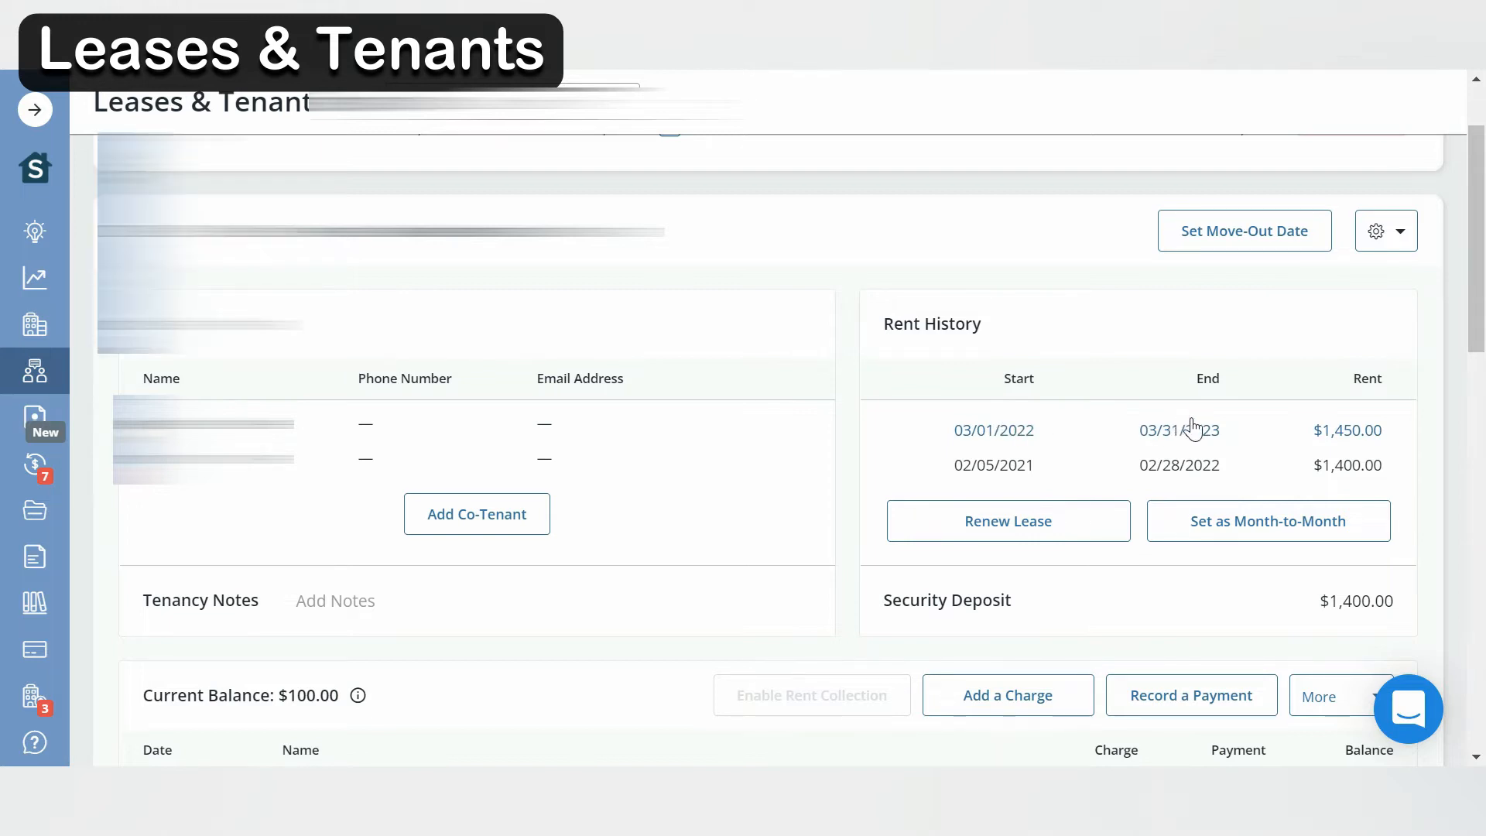
scroll("down", 3)
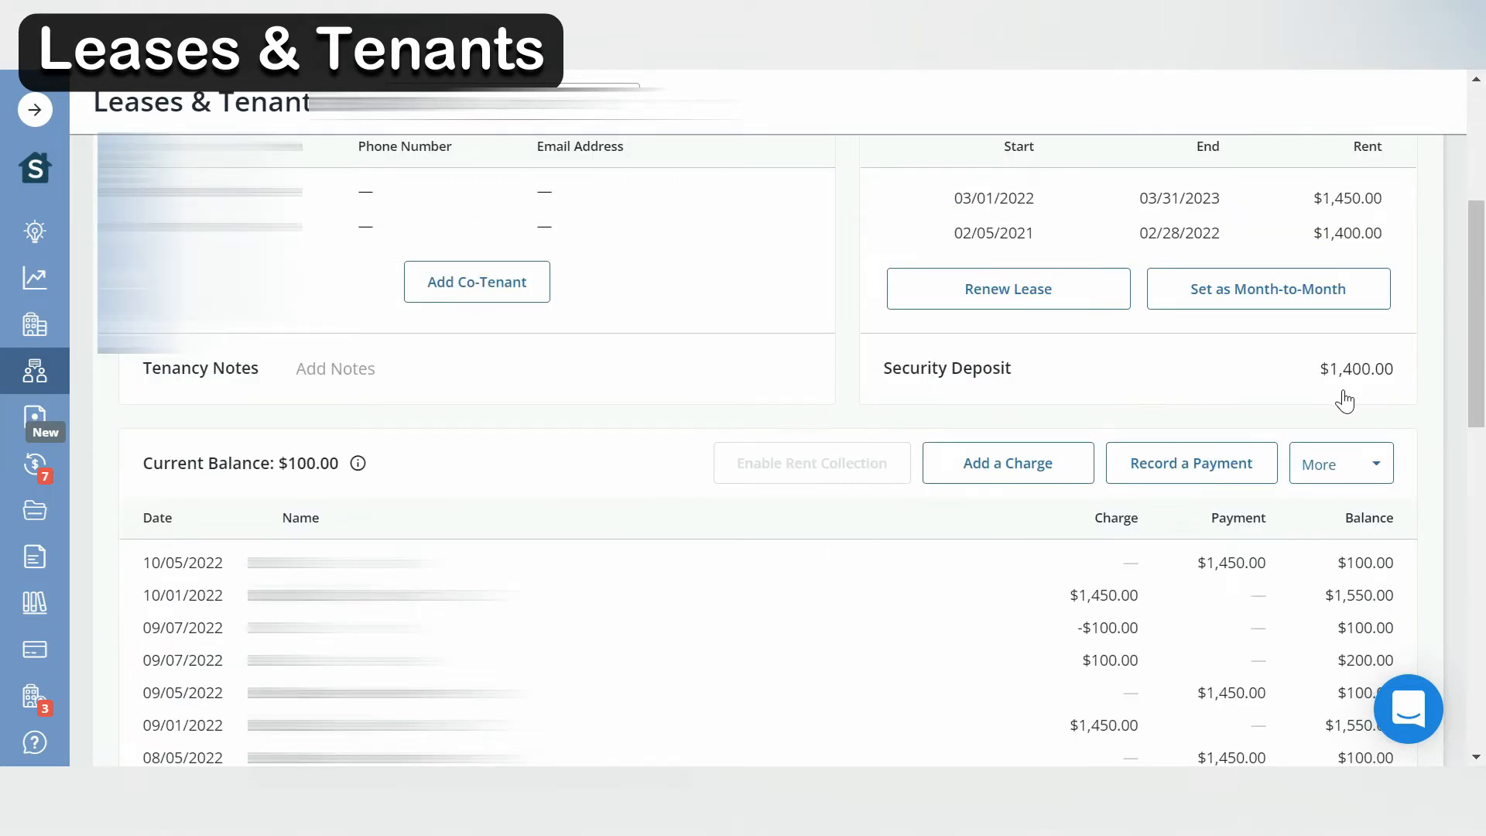
scroll("down", 3)
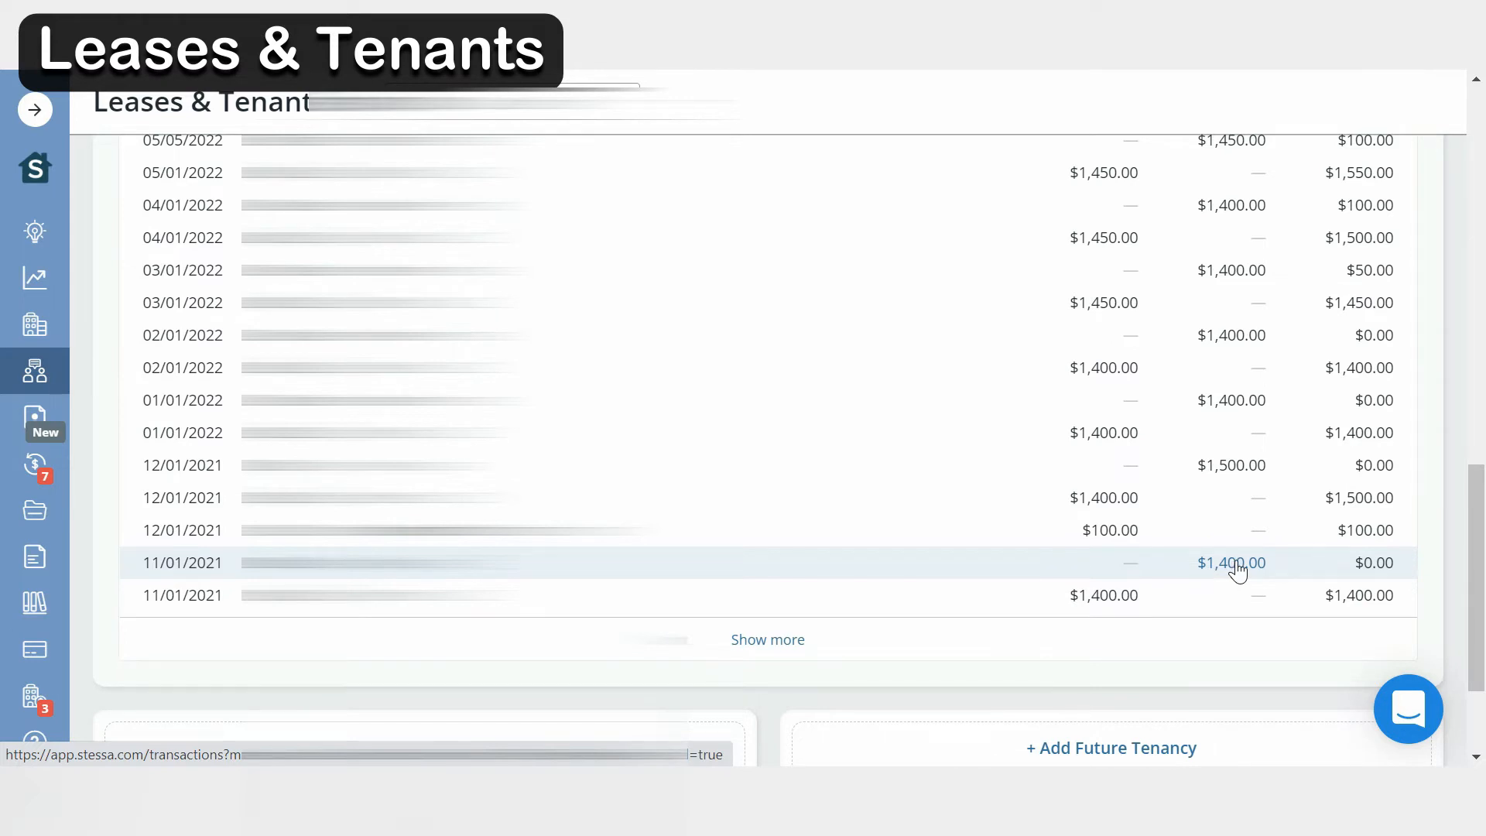
- Filter the Documents list to the Insurance category, showing 12 policy documents
left_click(35, 510)
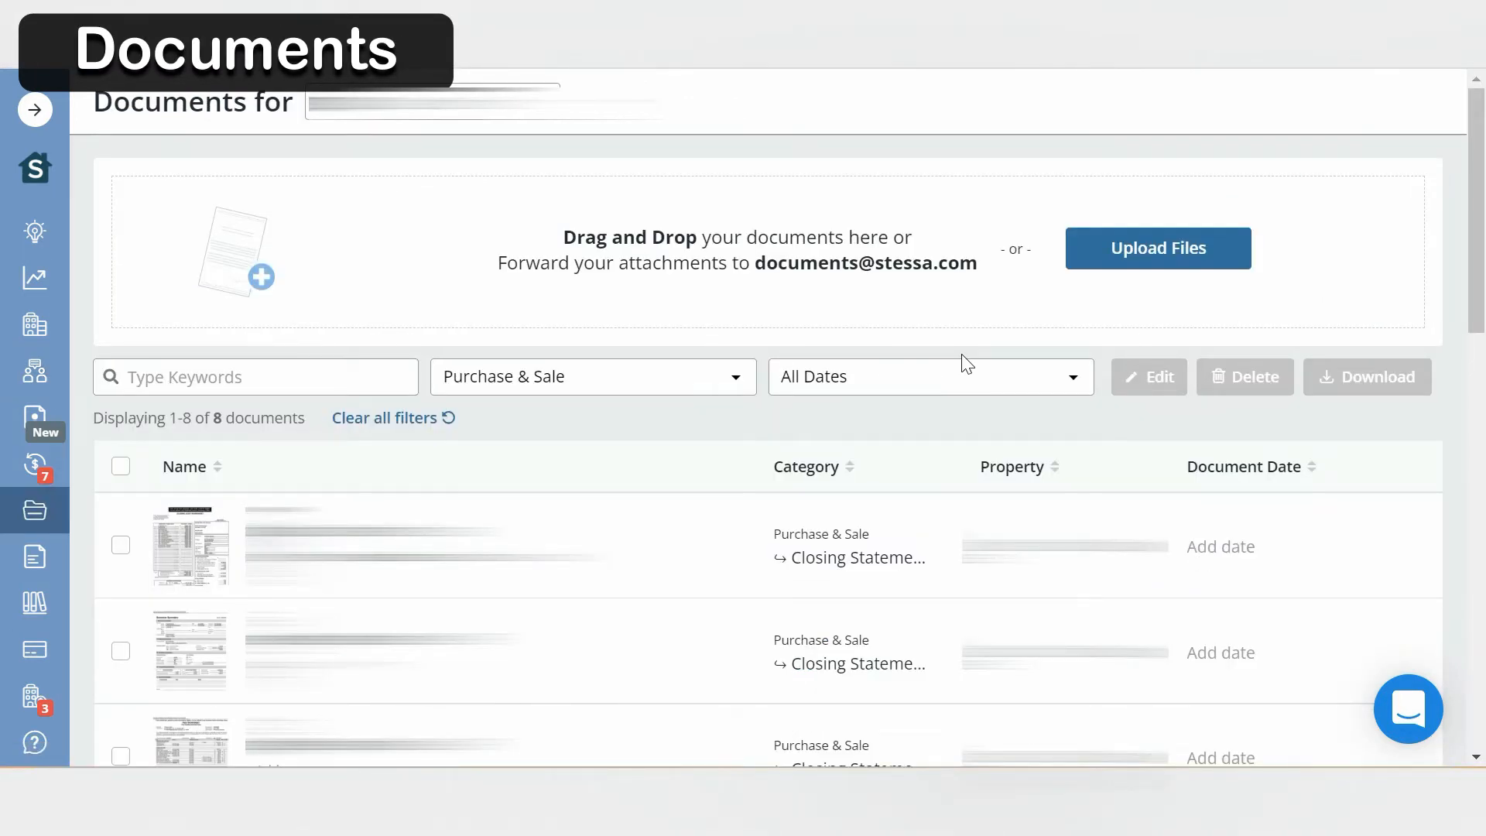
mouse_move(878, 328)
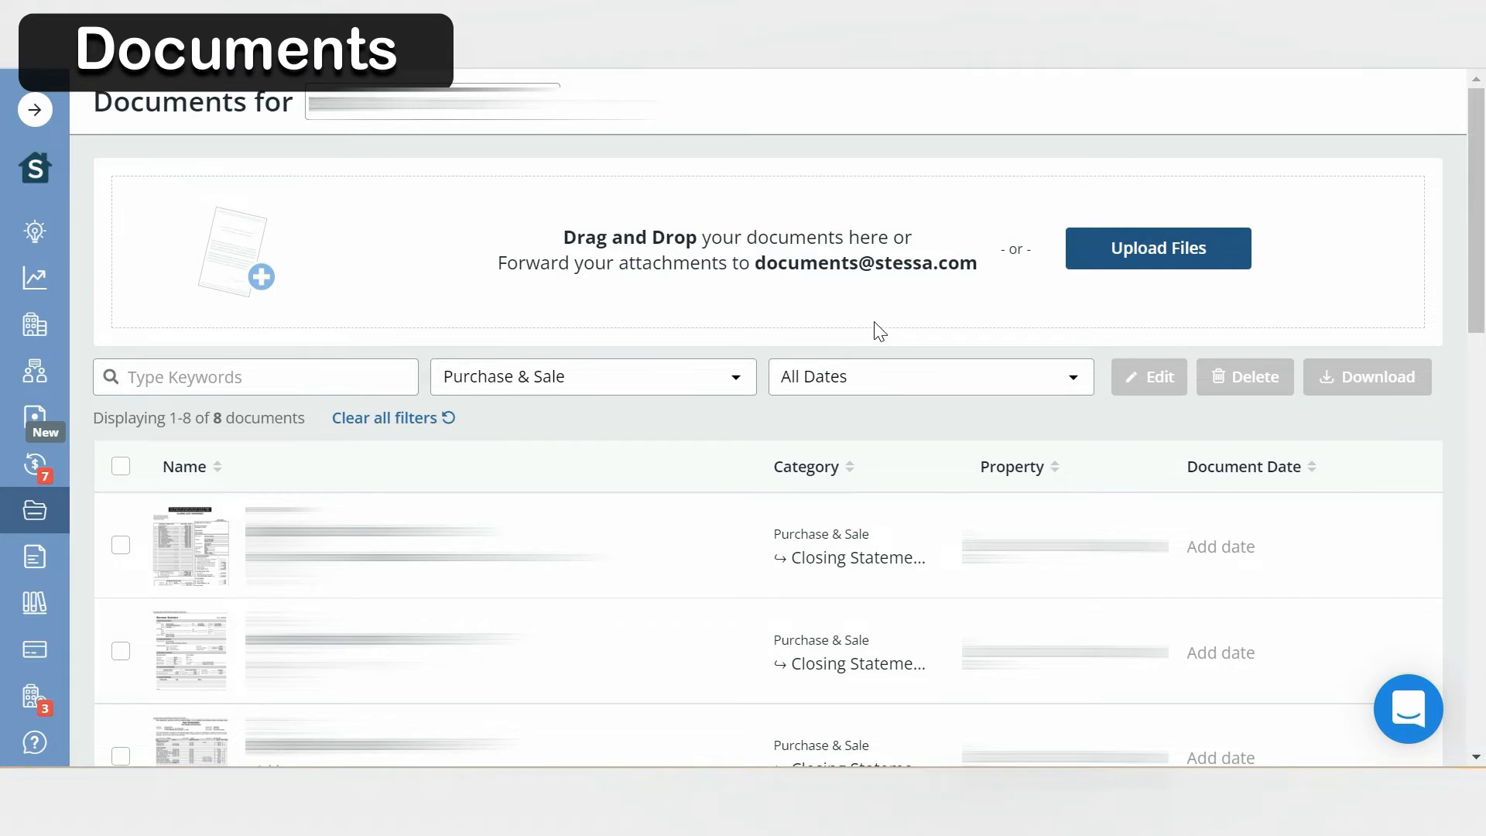
mouse_move(622, 297)
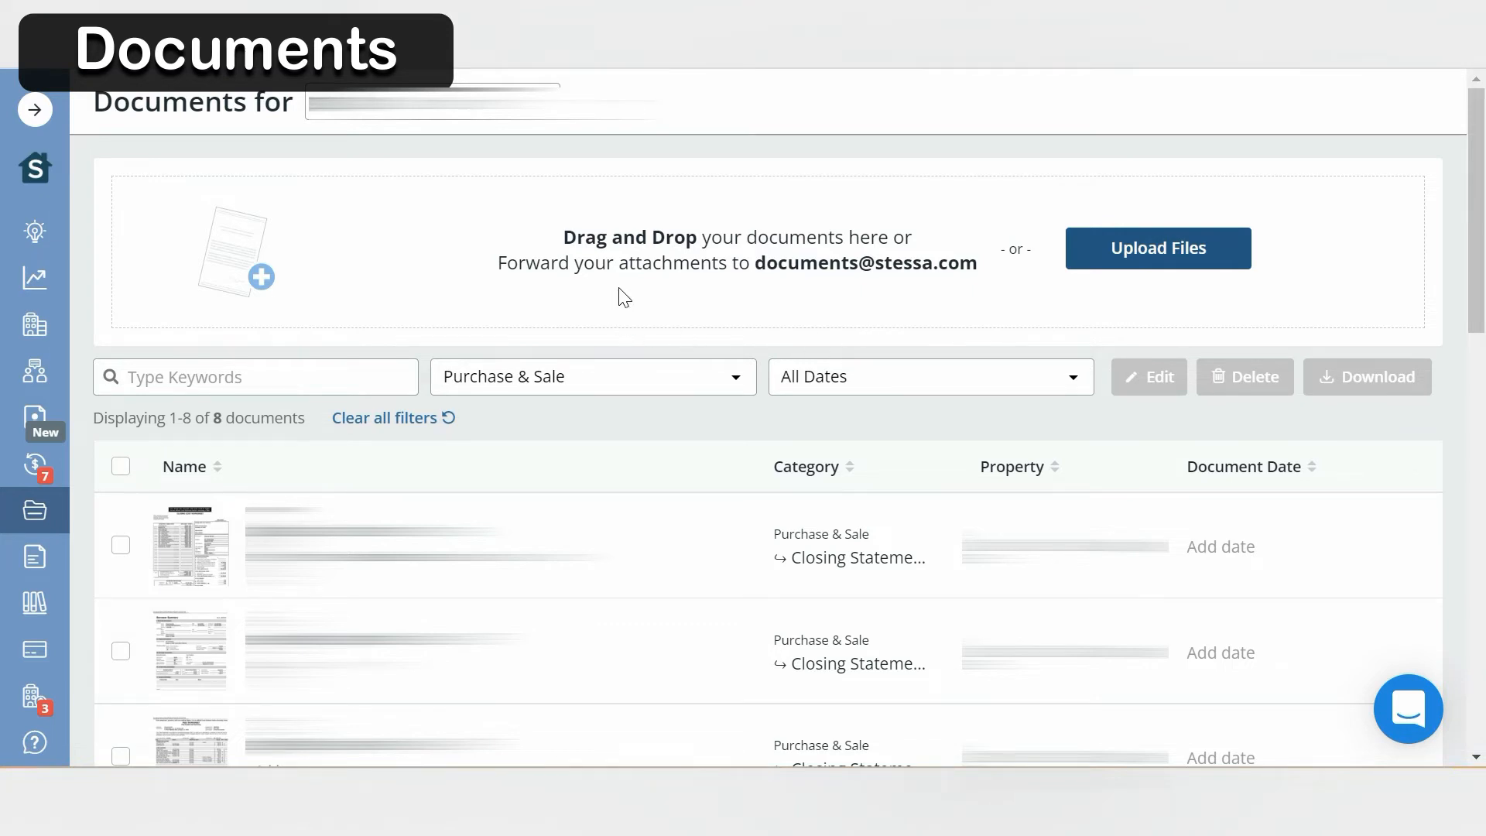
mouse_move(676, 300)
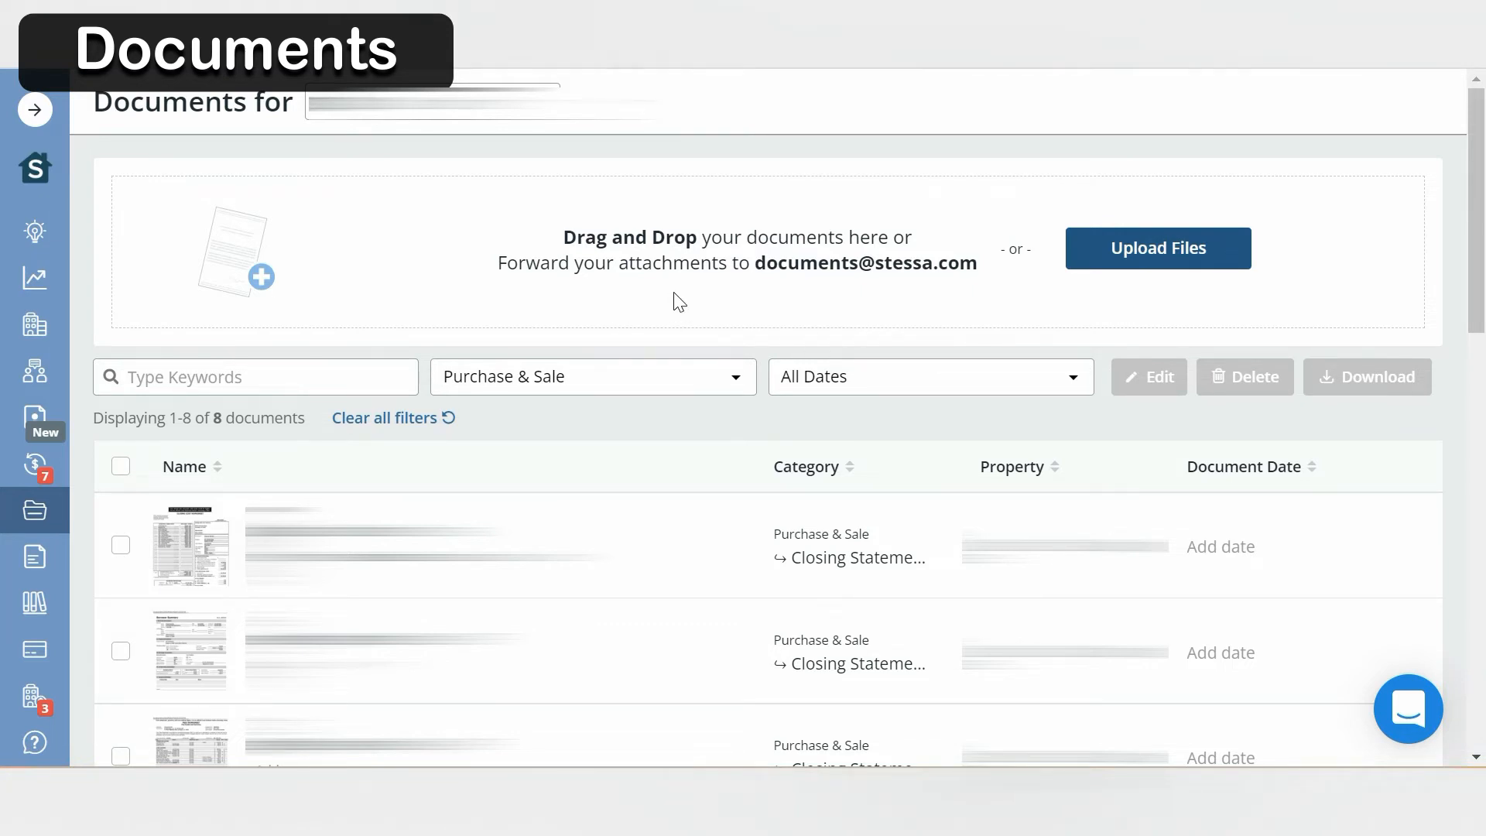
mouse_move(1114, 321)
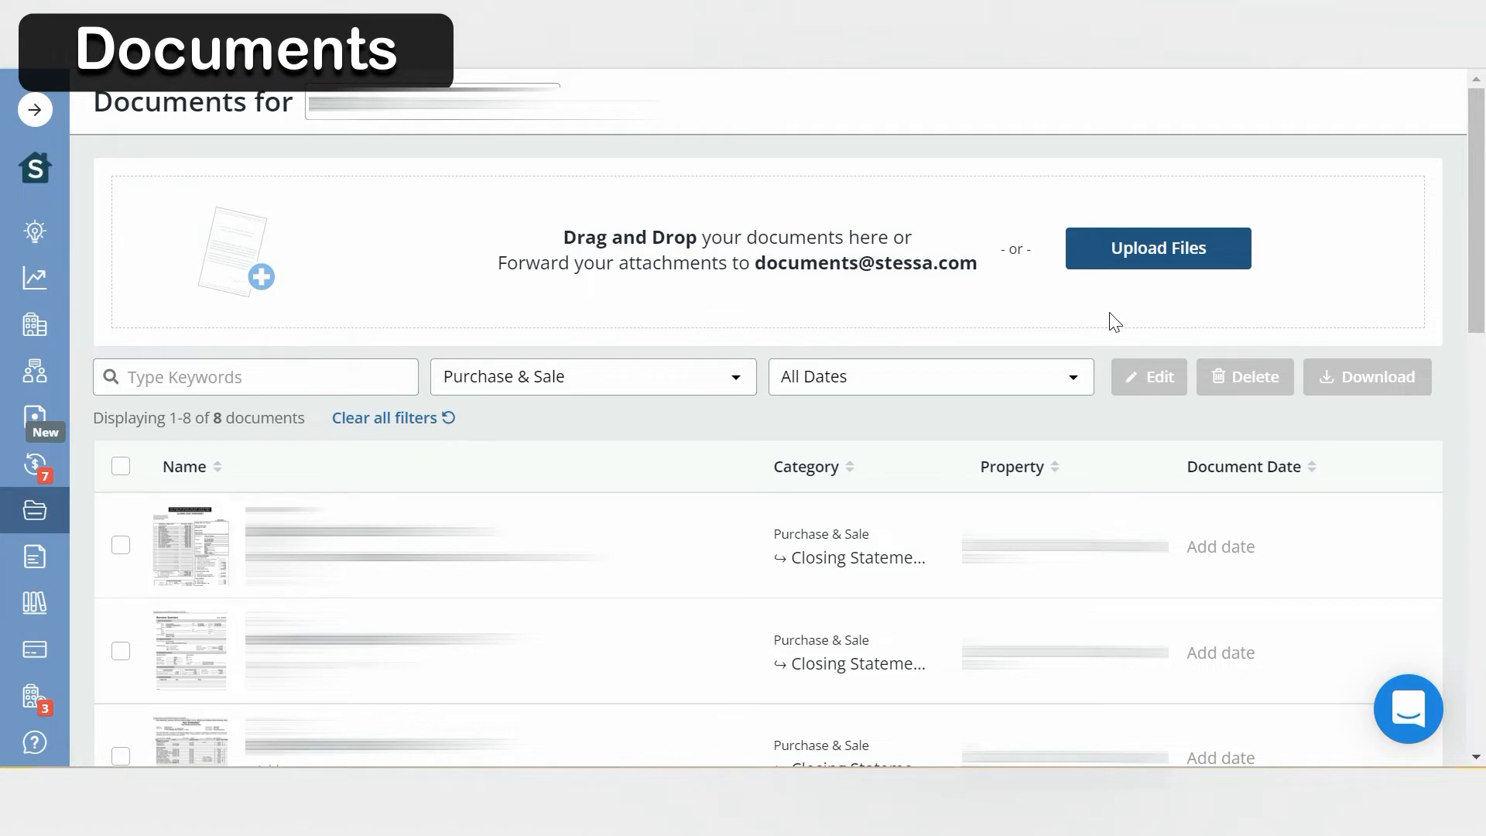
mouse_move(1187, 277)
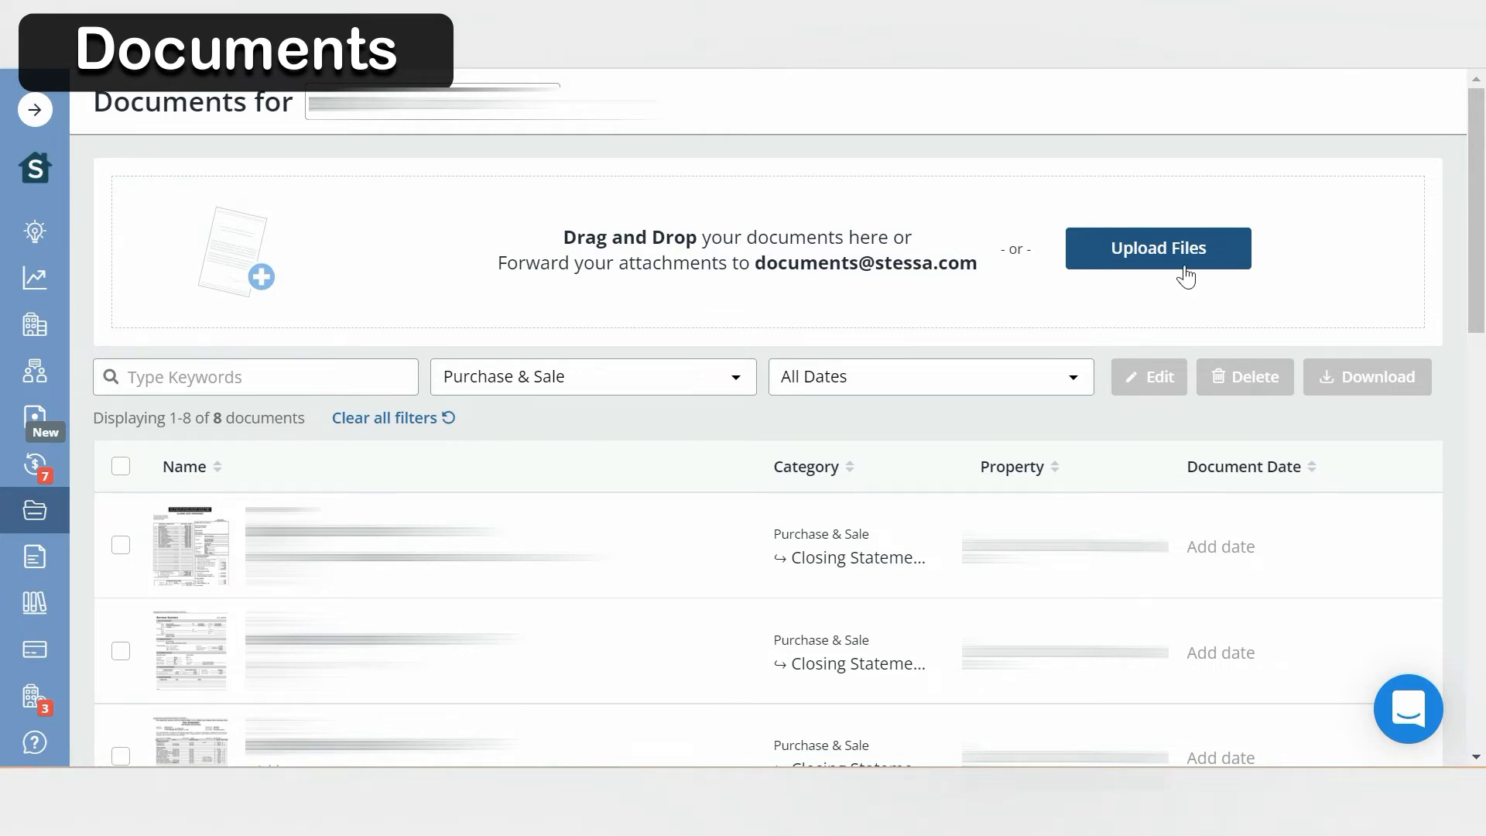
scroll("down", 3)
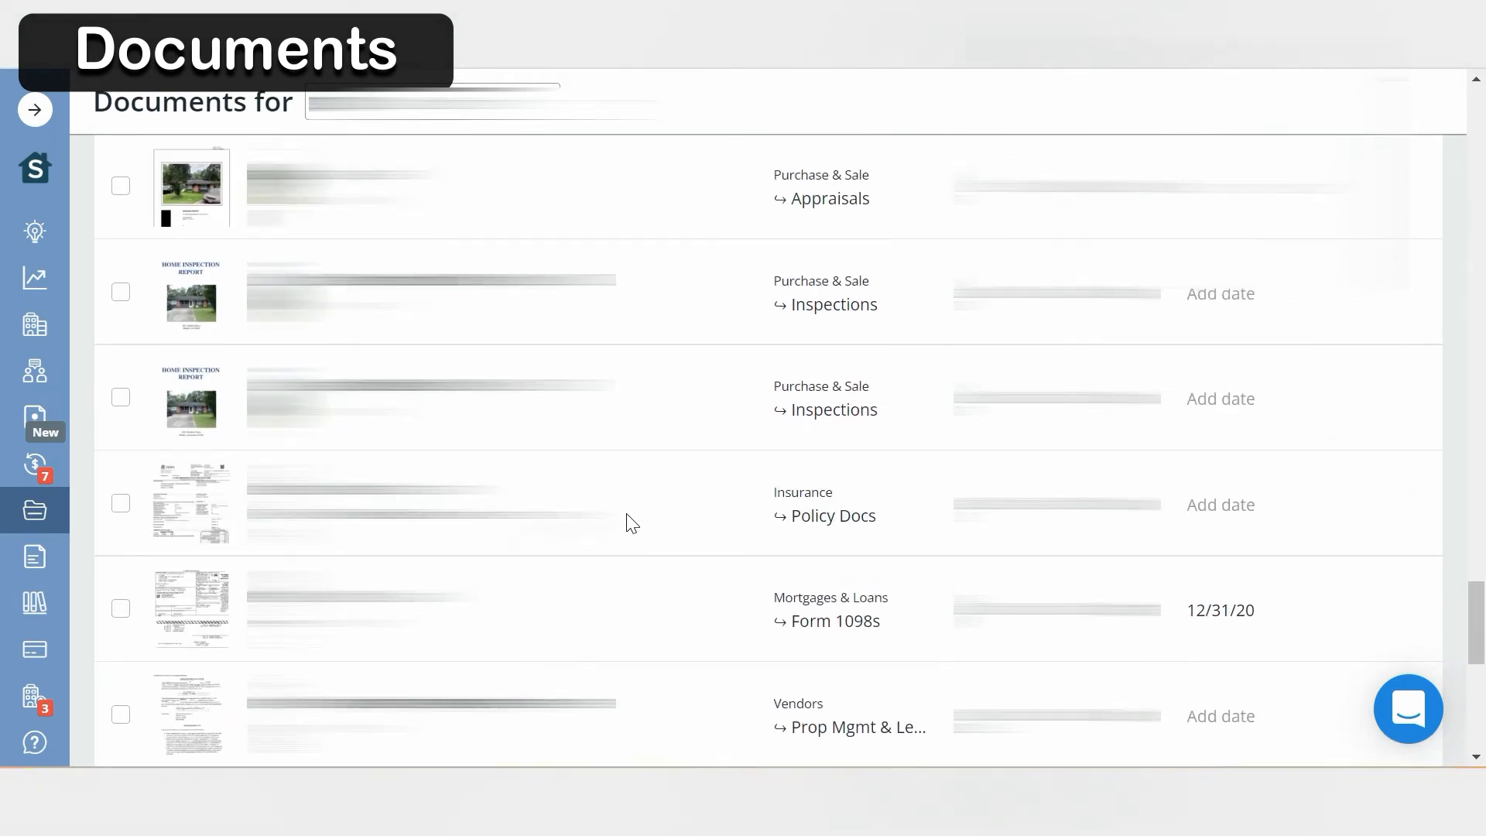
scroll("down", 3)
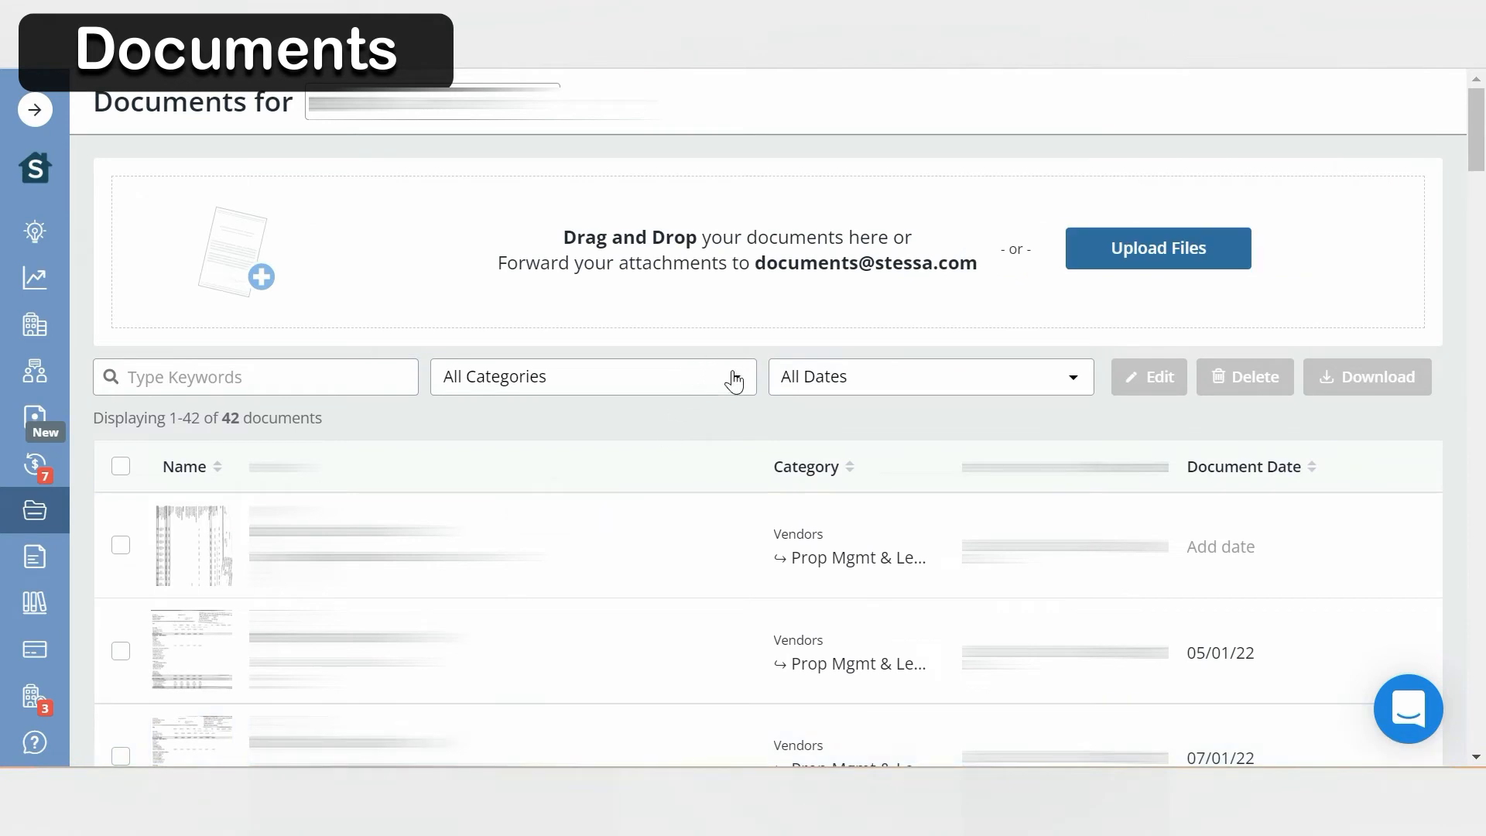
left_click(593, 376)
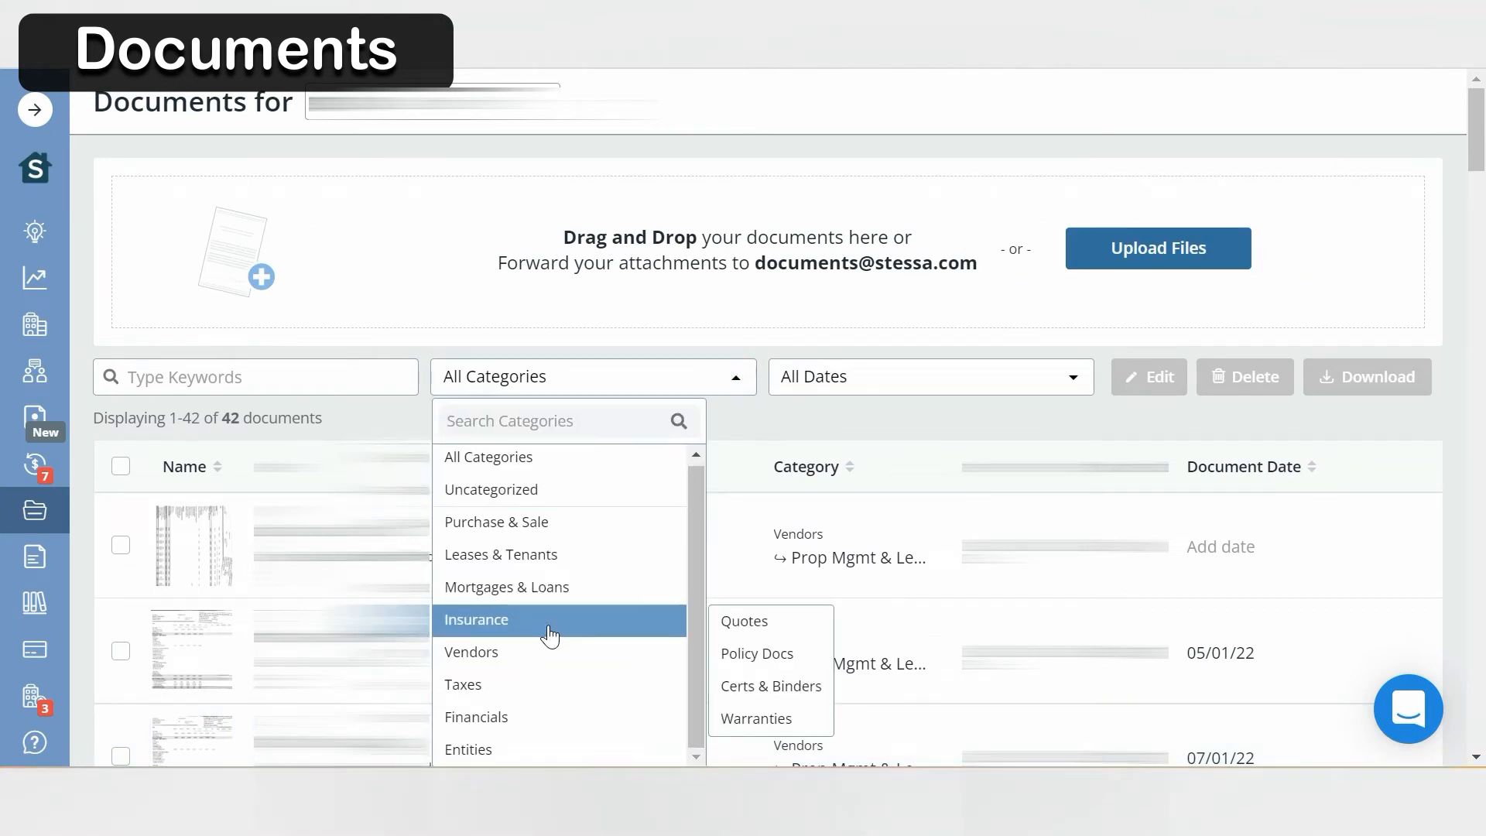
left_click(757, 654)
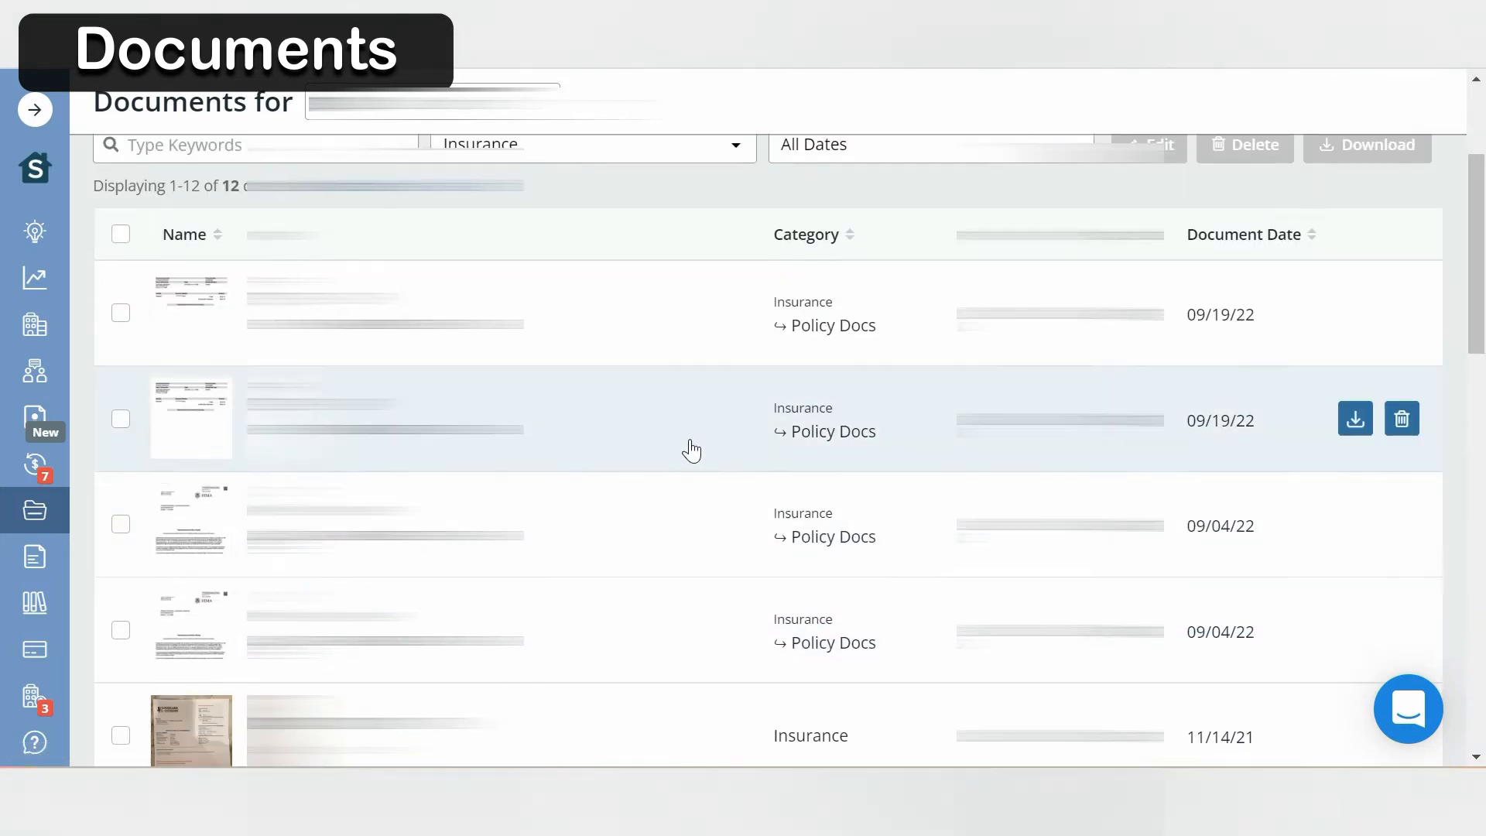
scroll("down", 3)
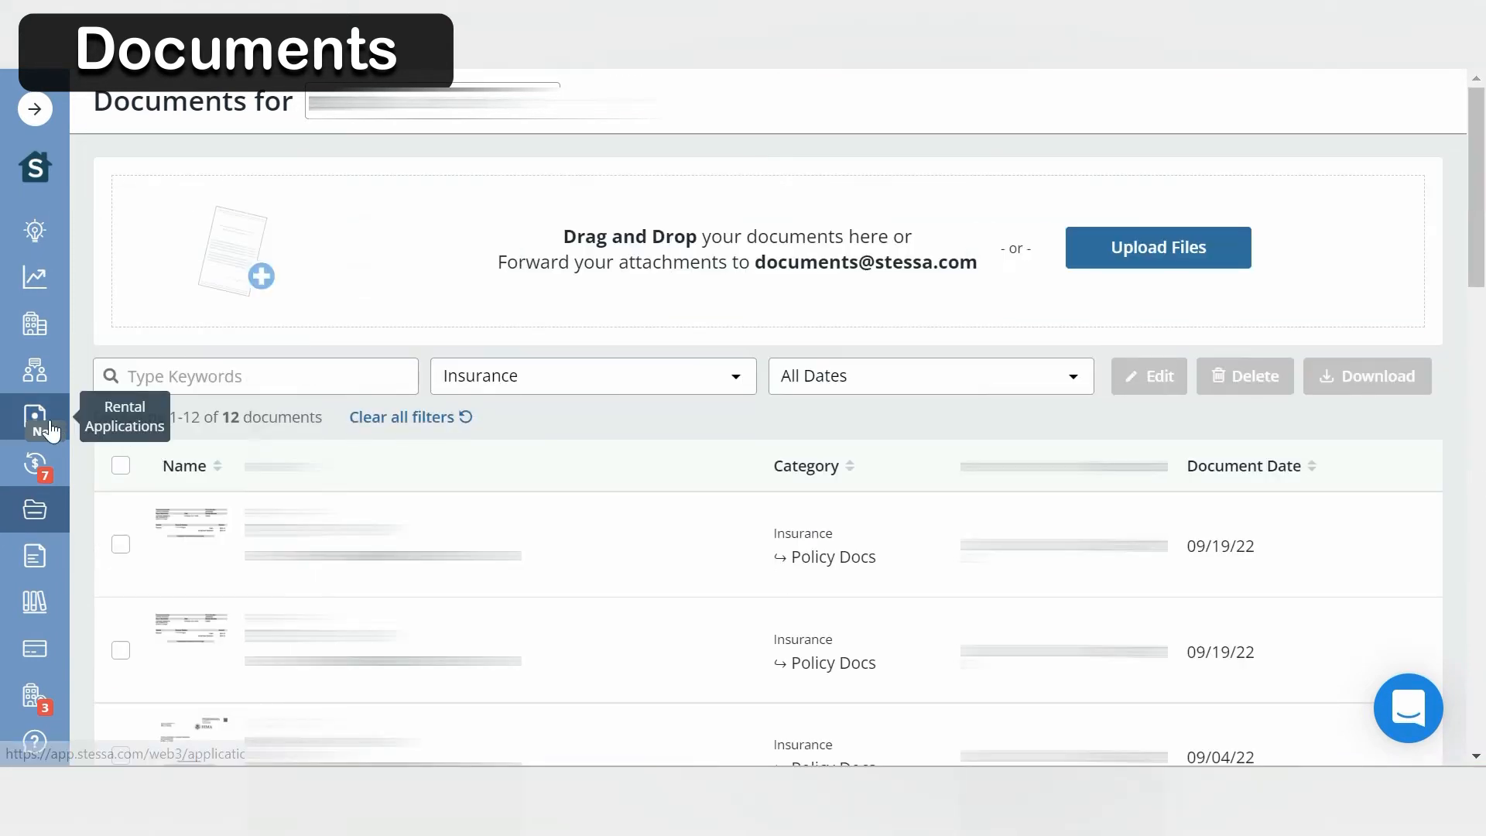
mouse_move(47, 428)
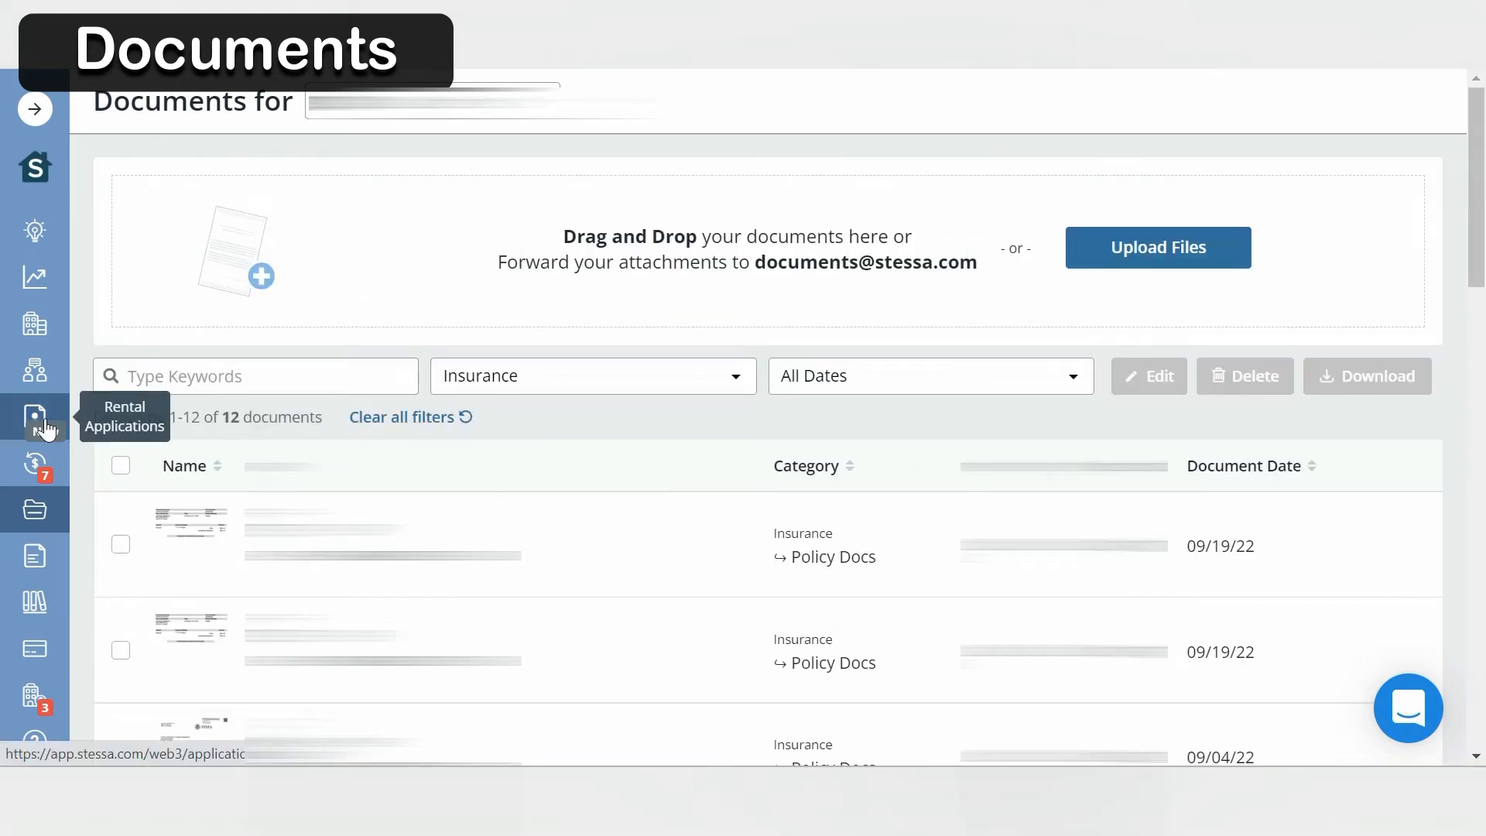
- Show the rental application for 123 S Hill Dr and its remaining sections
left_click(35, 418)
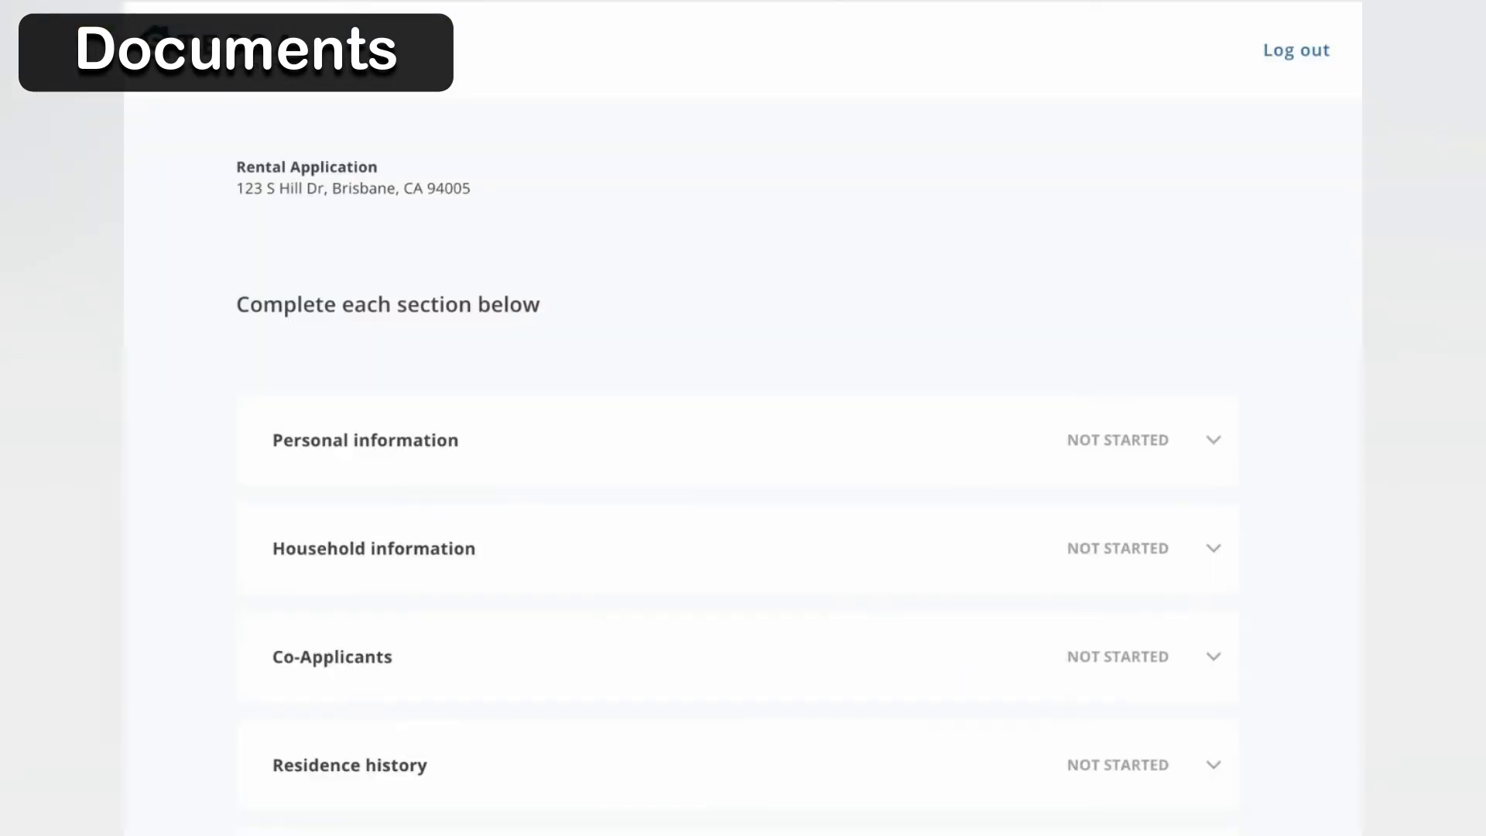
scroll("down", 3)
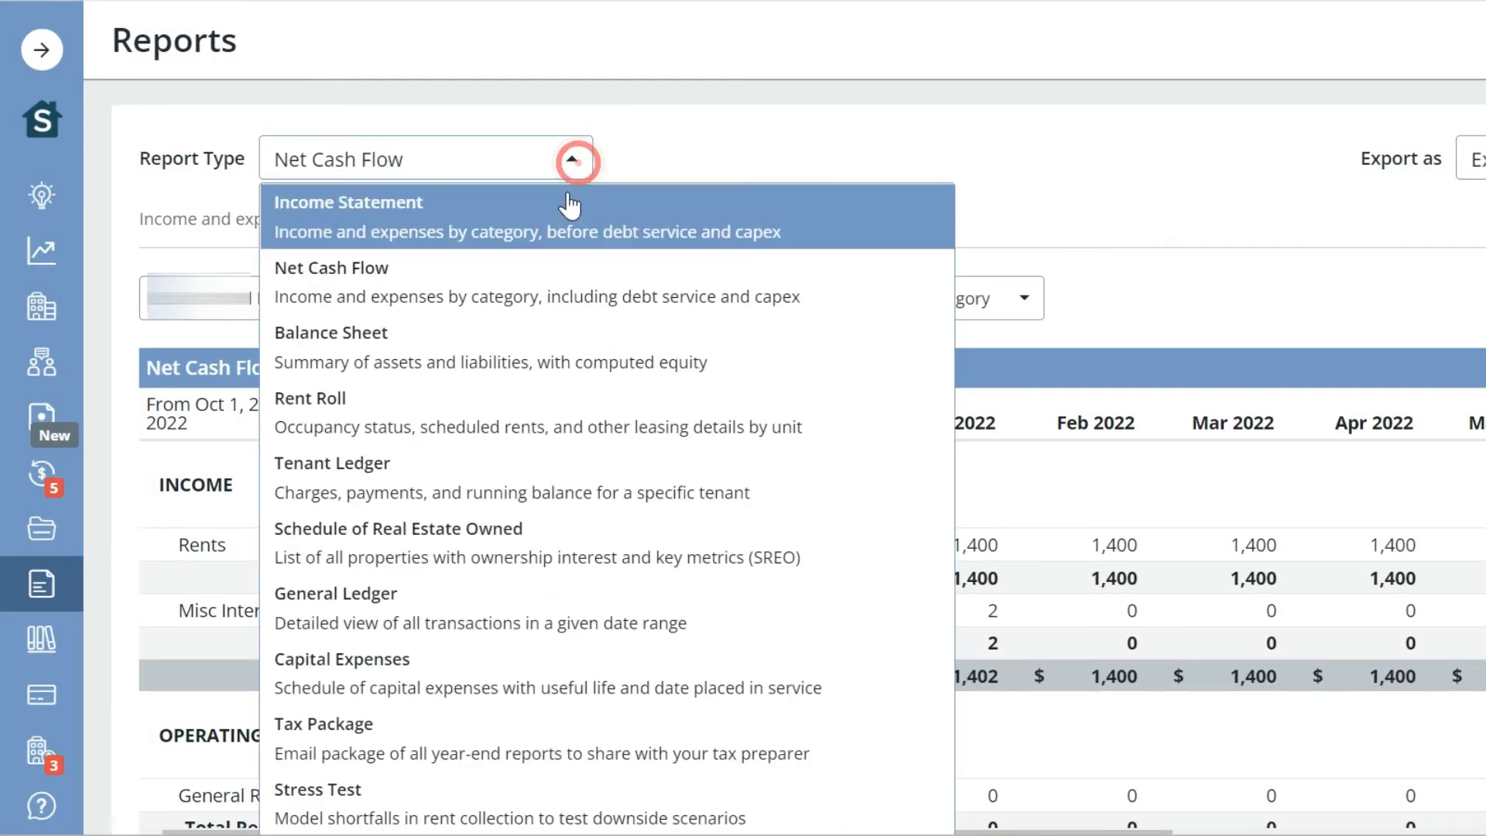
mouse_move(627, 208)
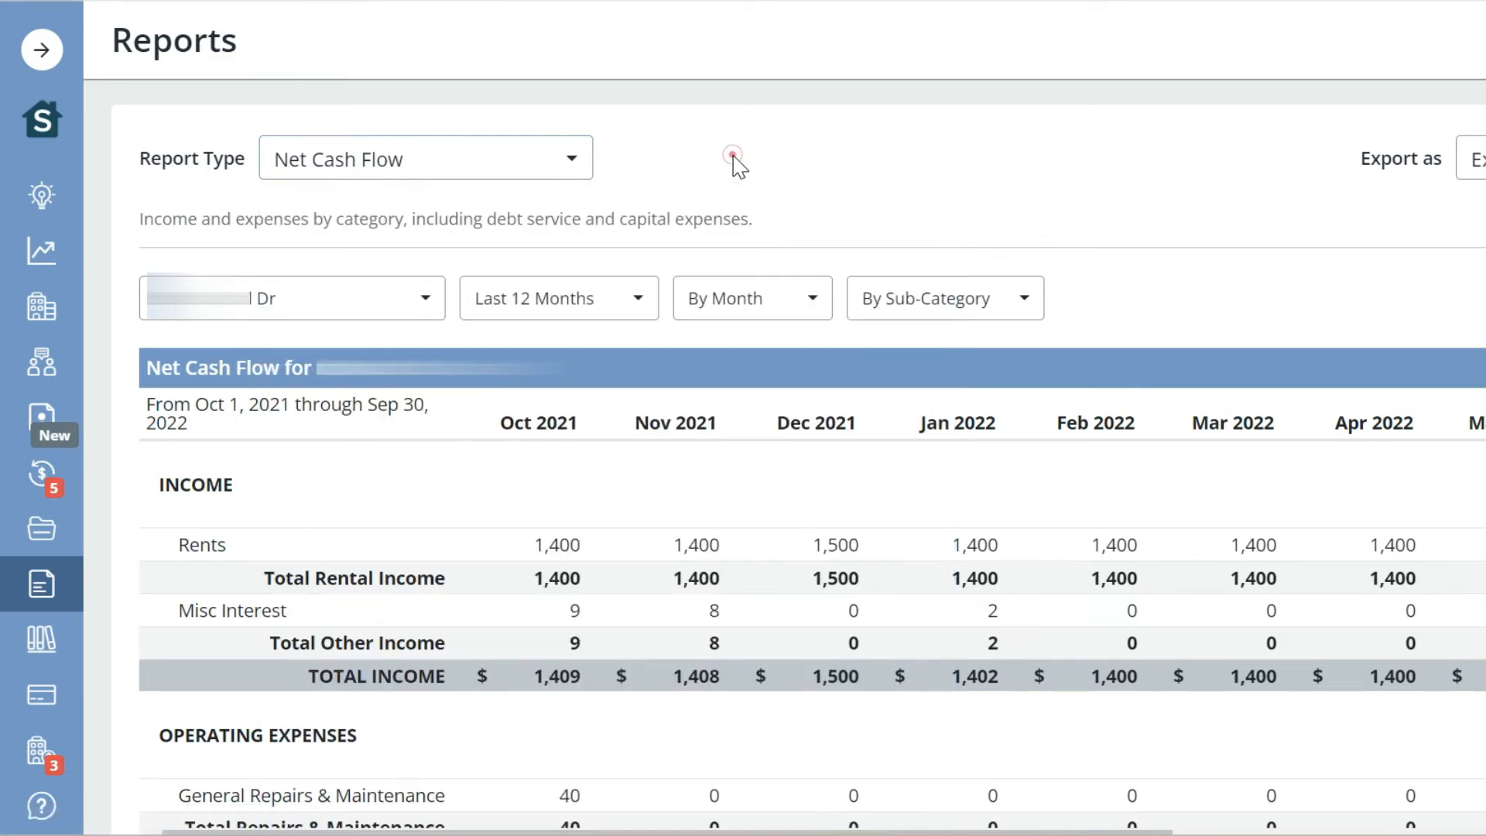
mouse_move(667, 495)
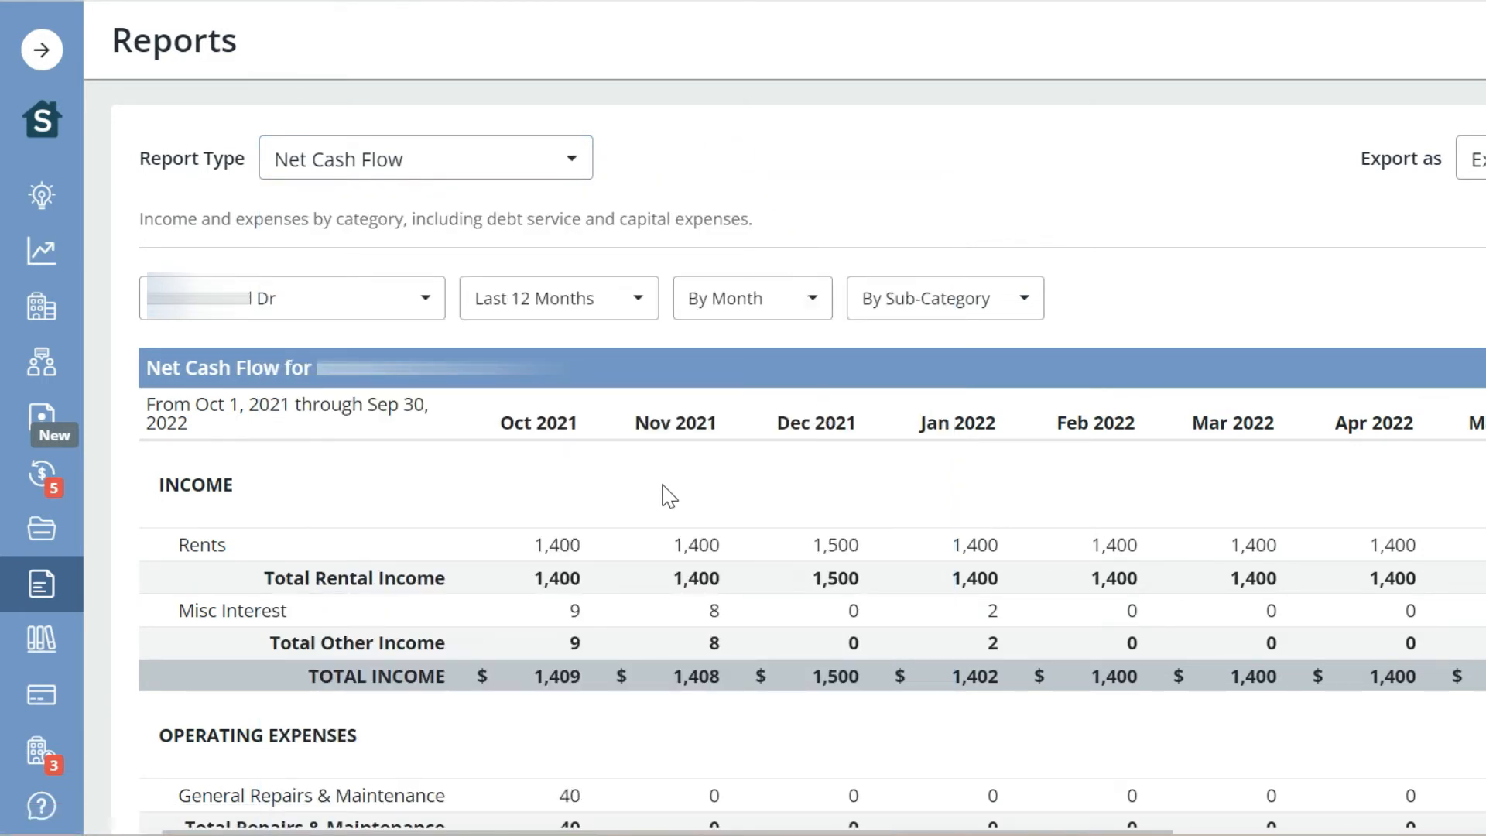
- Scroll the Net Cash Flow table from income through mortgage costs to net cash flow
scroll("down", 3)
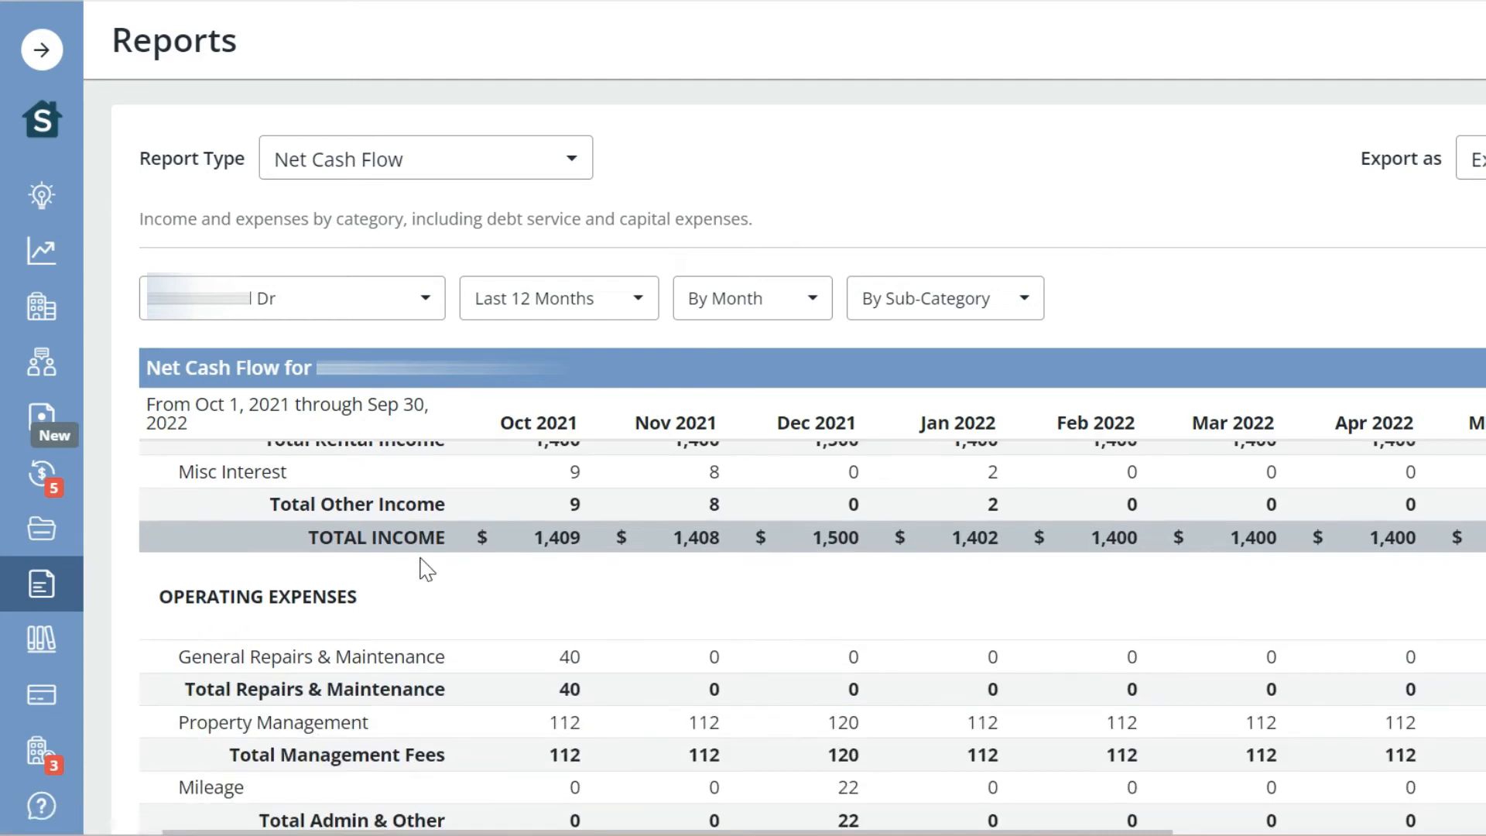
scroll("down", 3)
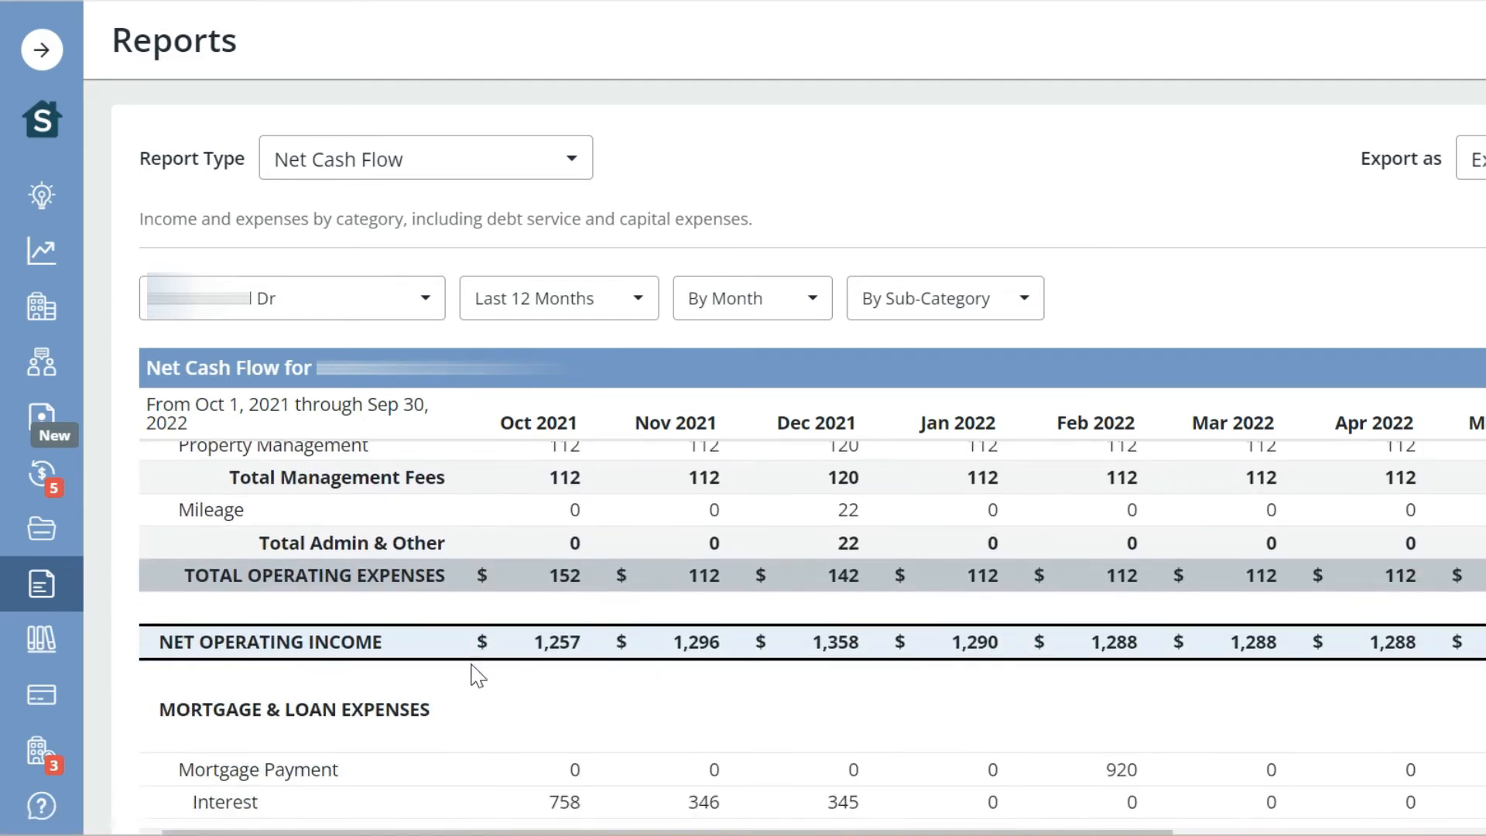
scroll("down", 3)
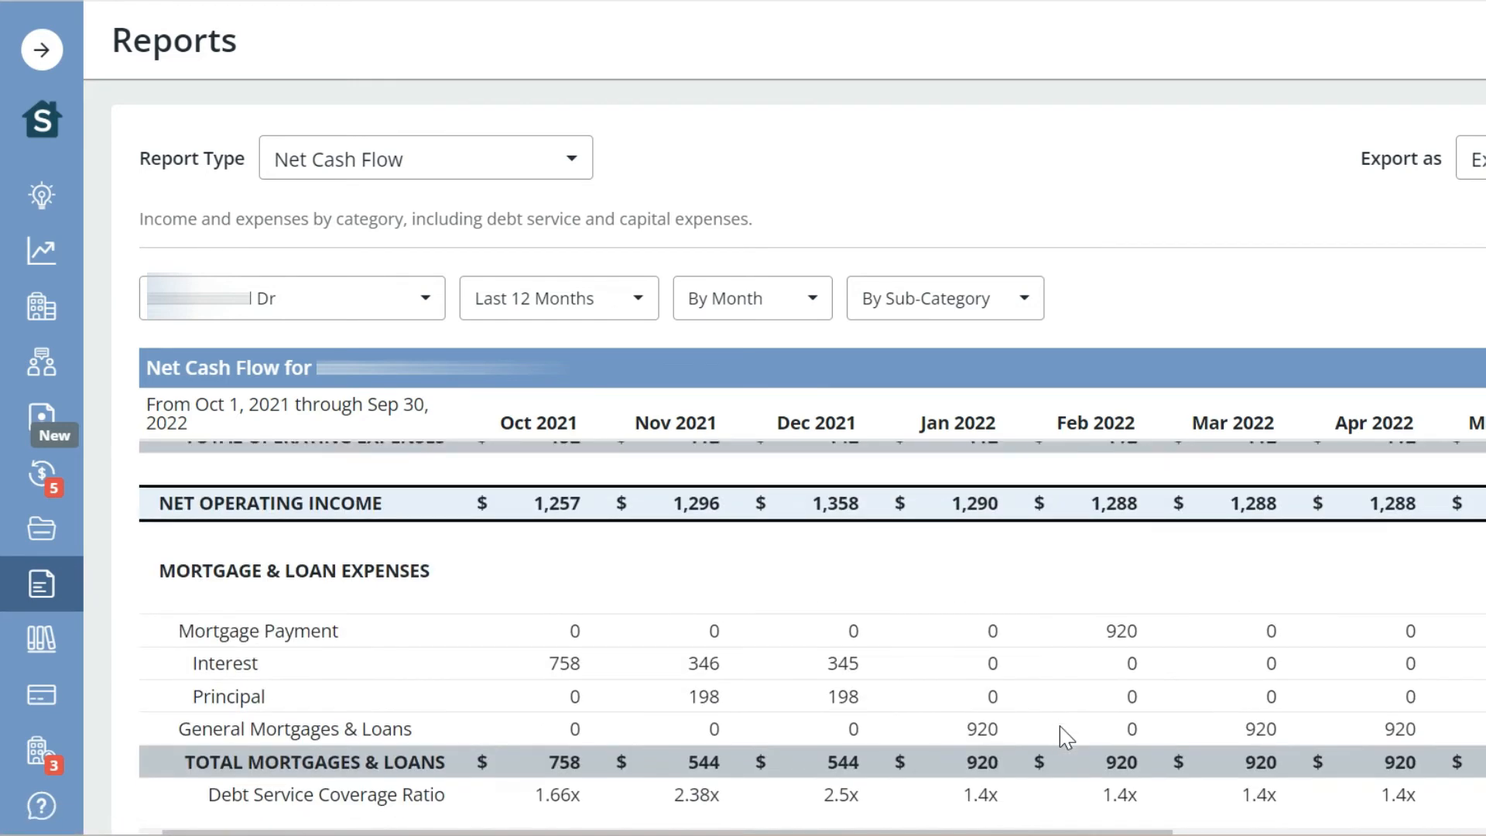
scroll("down", 3)
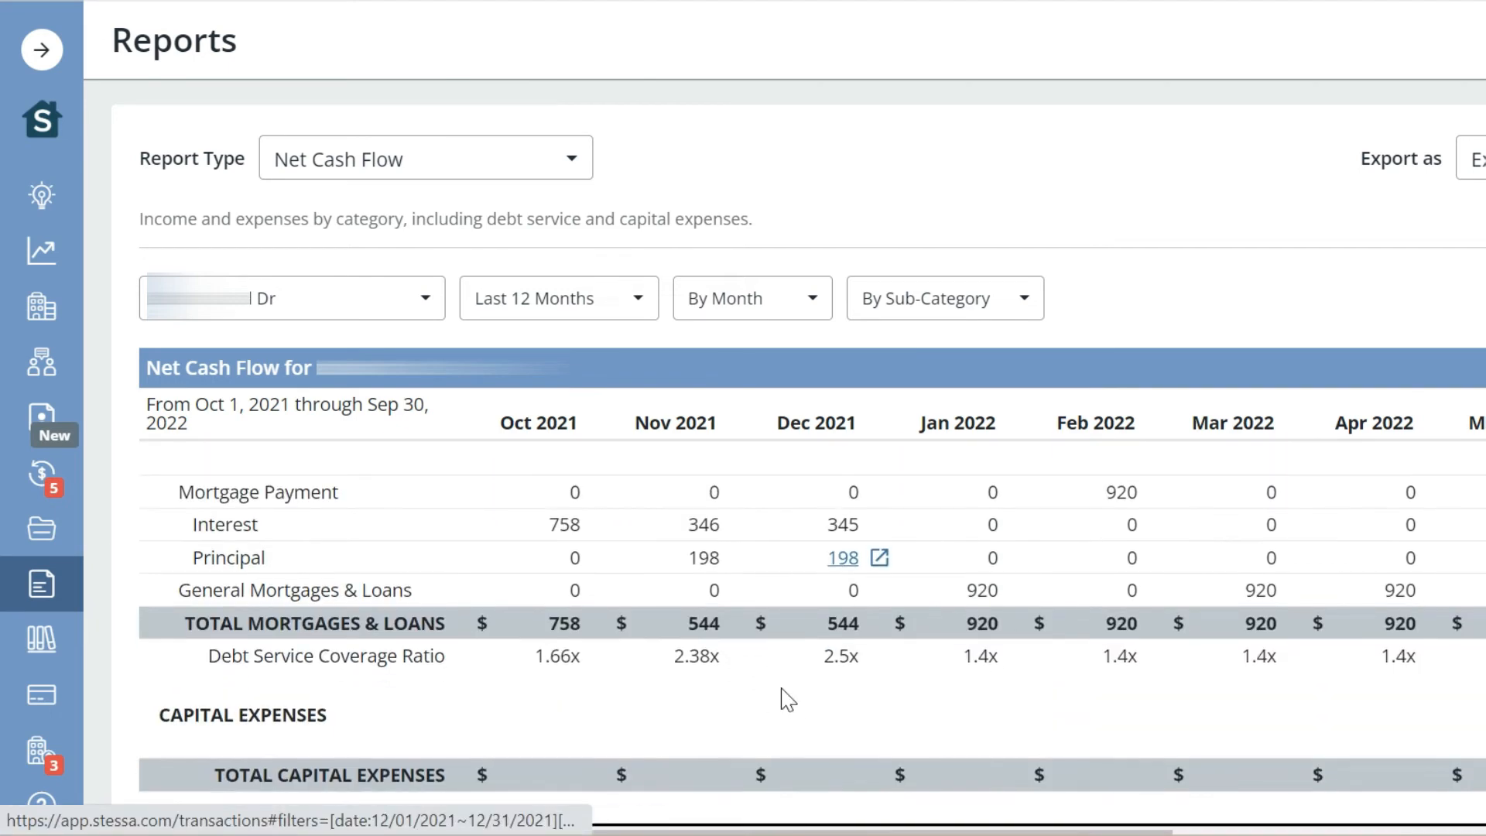
scroll("down", 3)
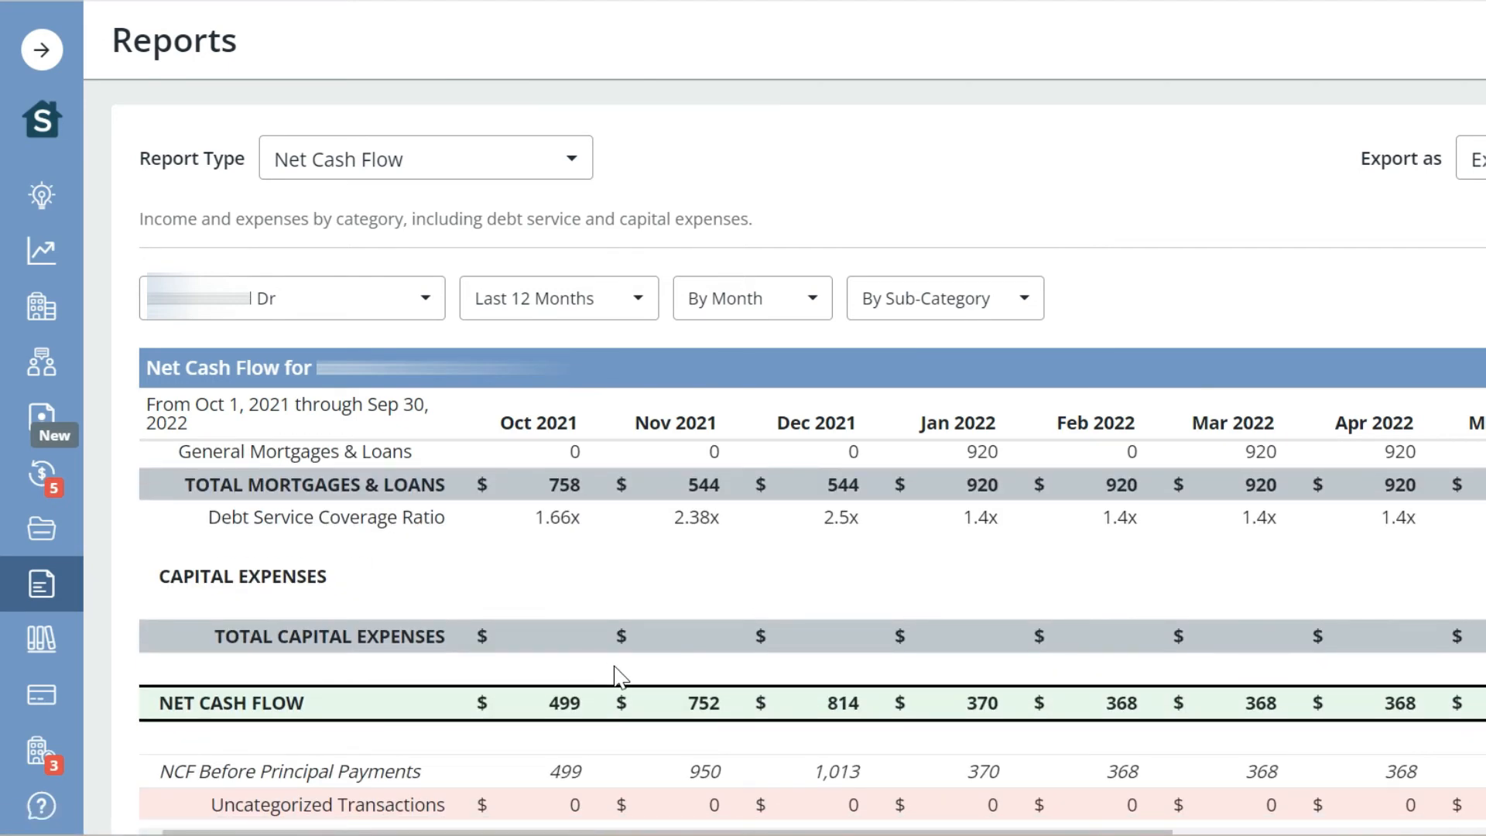
left_click(426, 157)
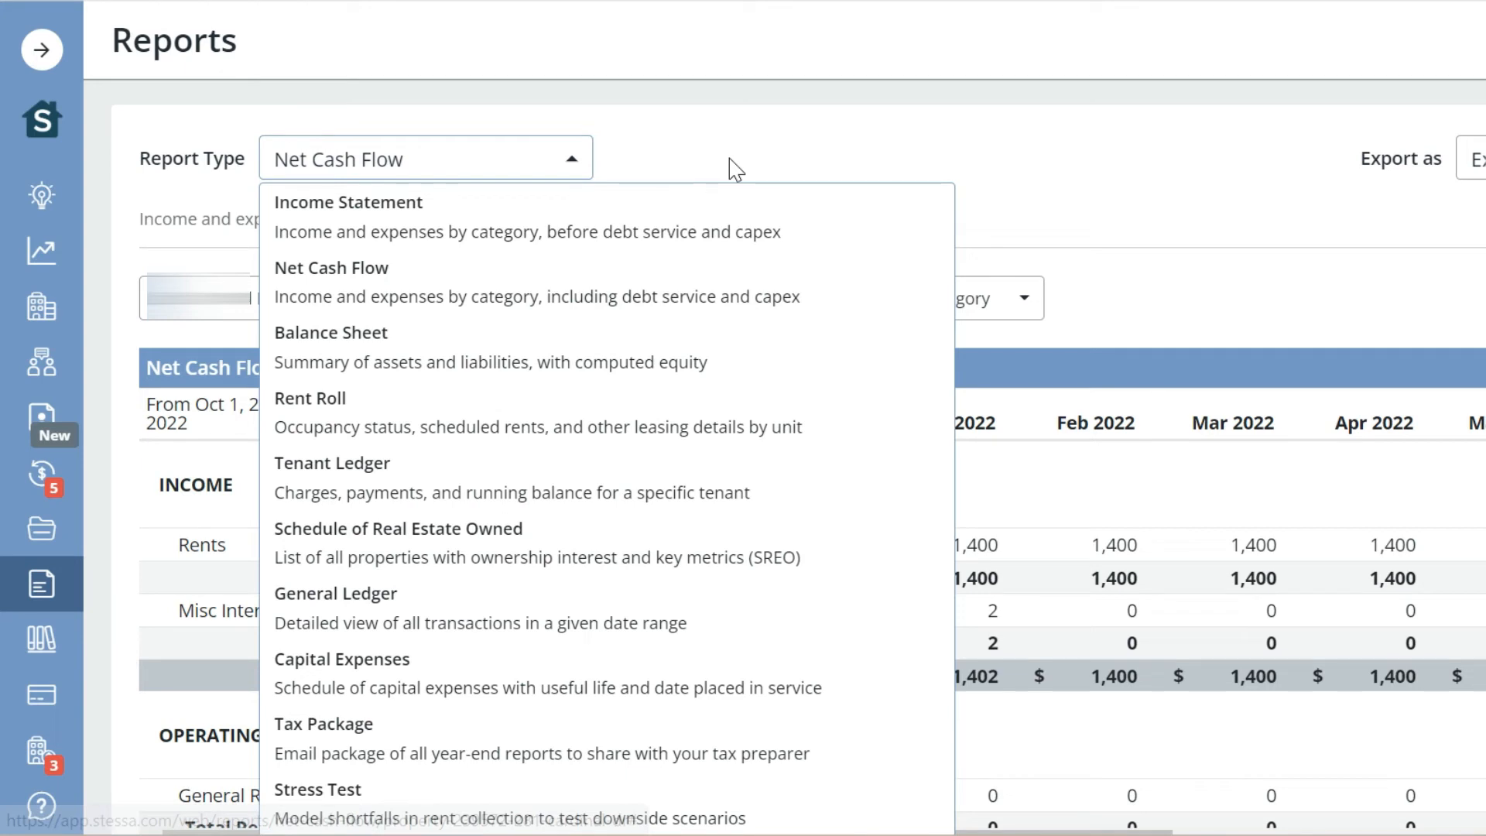
- Switch Report Type to Tax Package and generate the emailed 2021 package
left_click(324, 724)
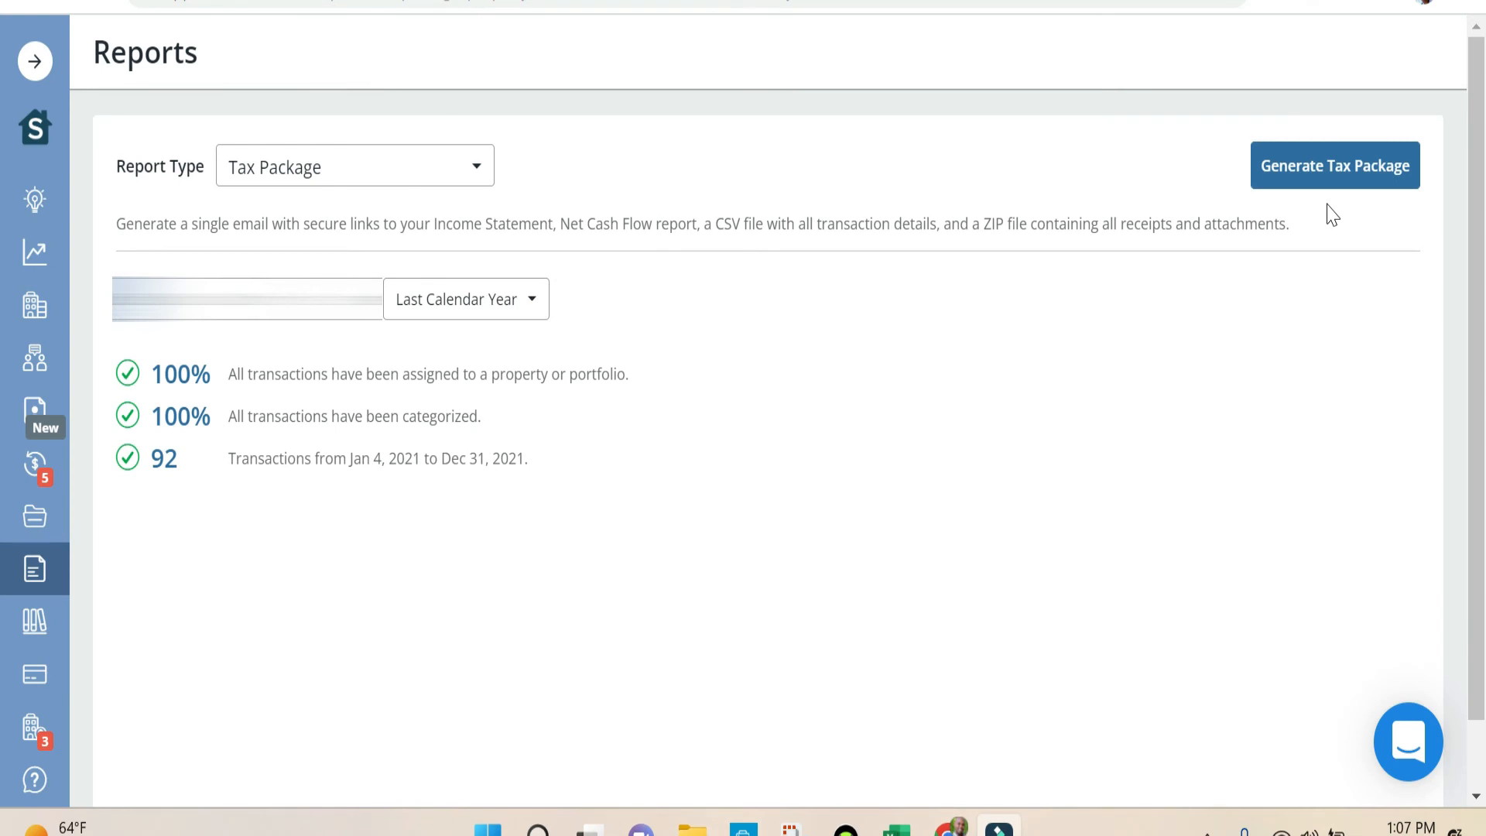
left_click(1336, 165)
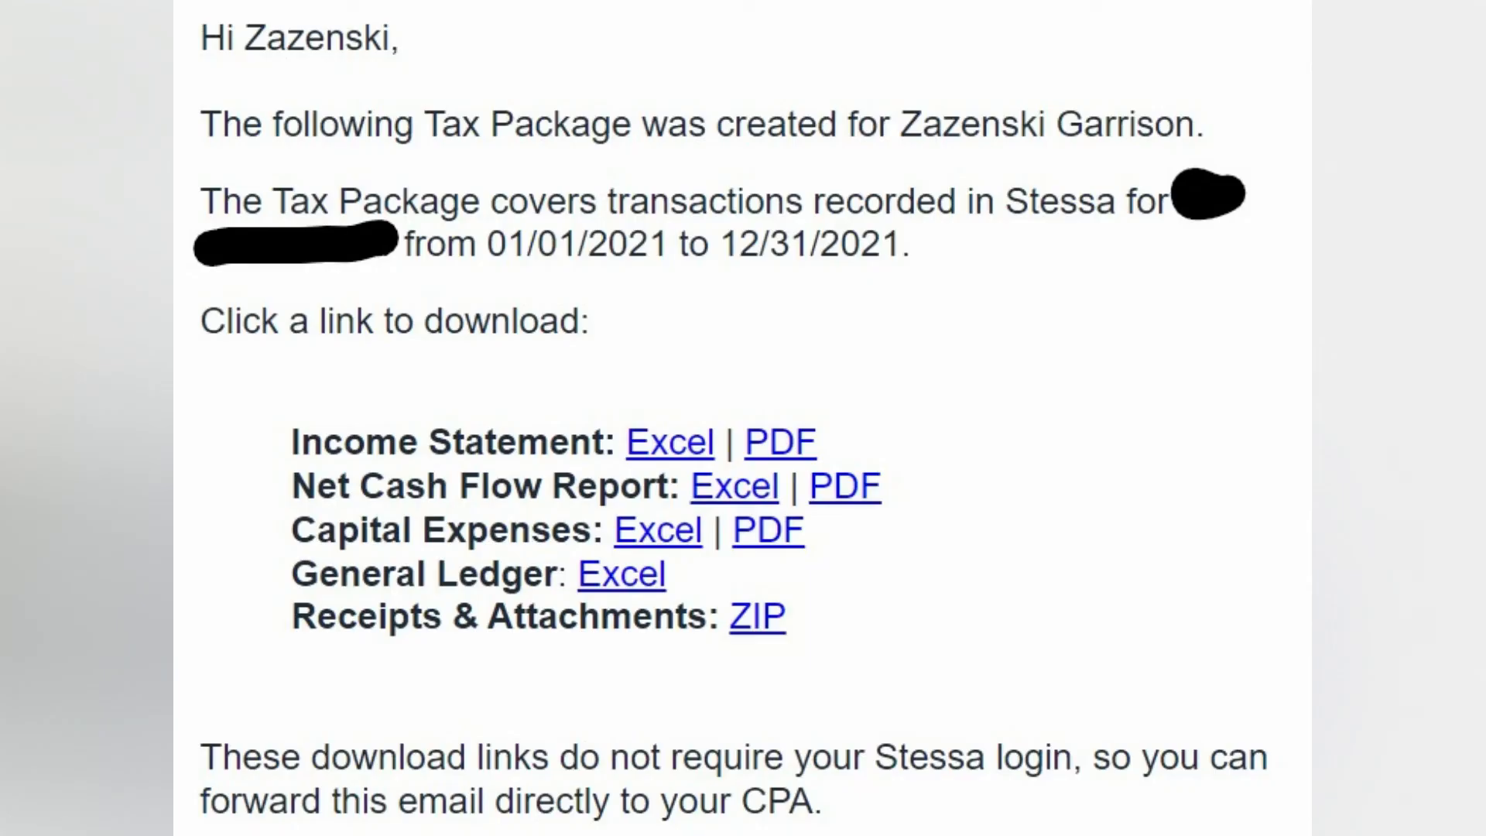